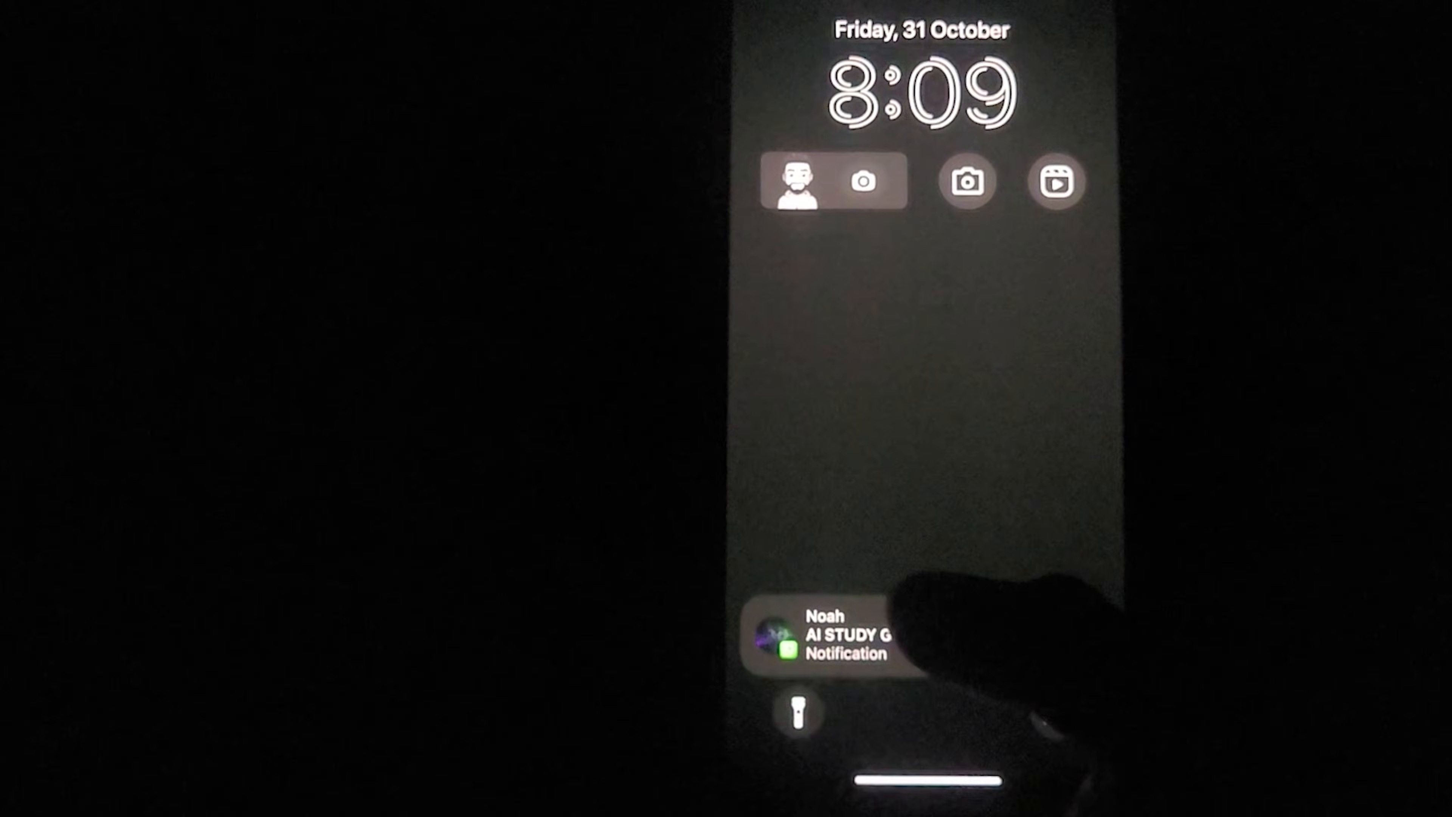
- Read the AI STUDY group's unread messages about multi-head attention confusion
left_click(839, 635)
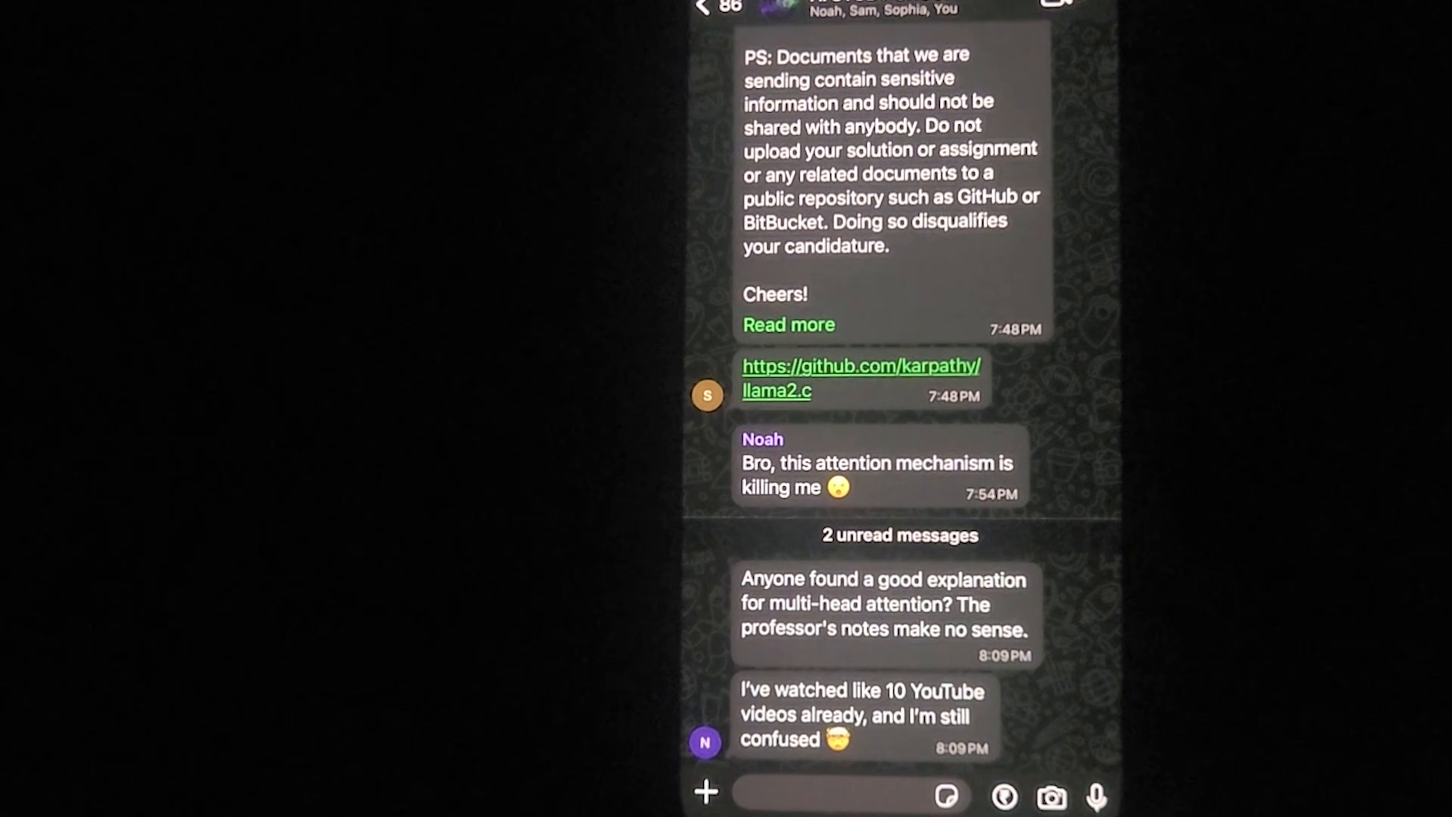
scroll("down", 3)
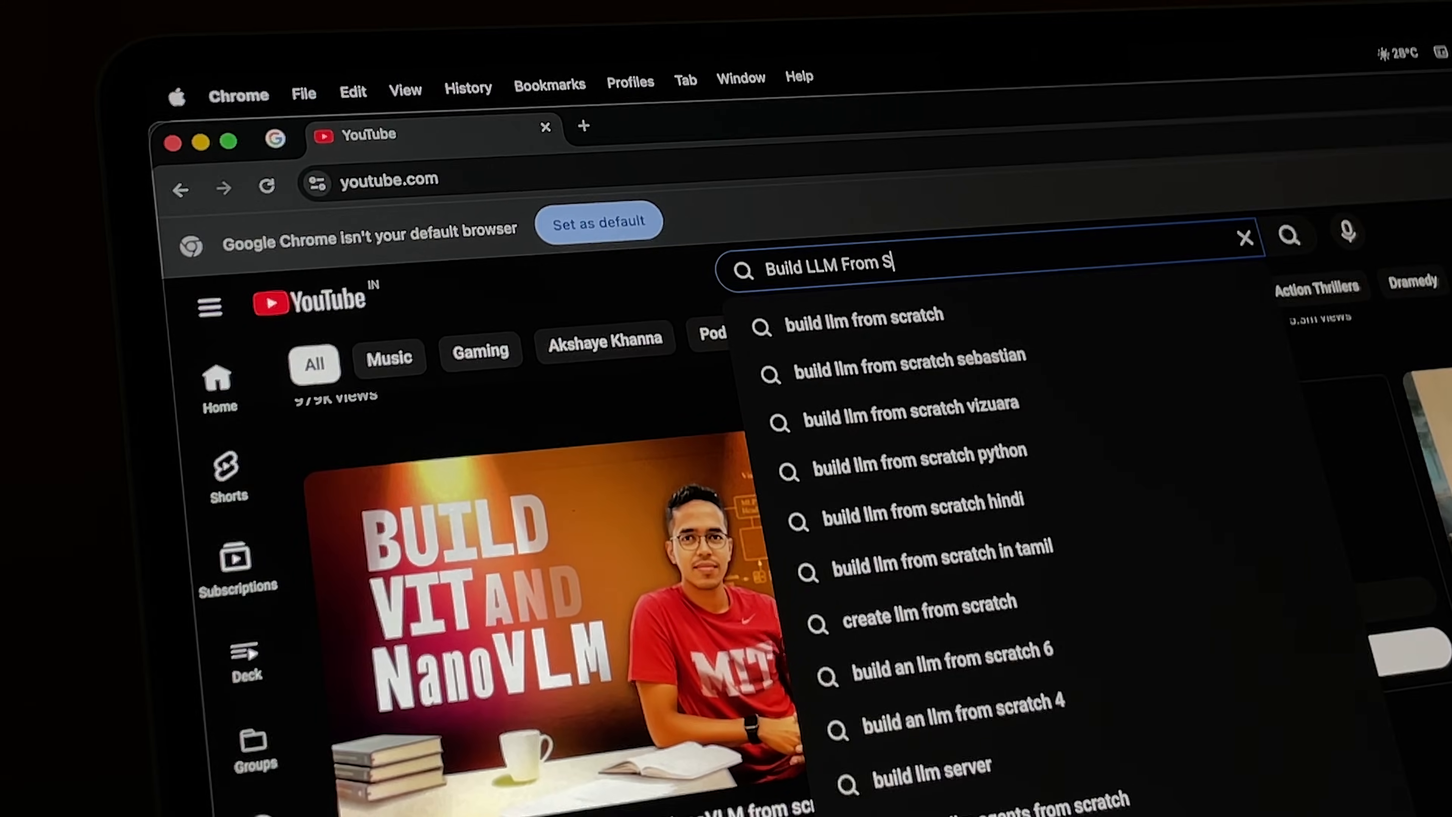
- Run the YouTube search for 'Build LLM From Scratch'
key("Return")
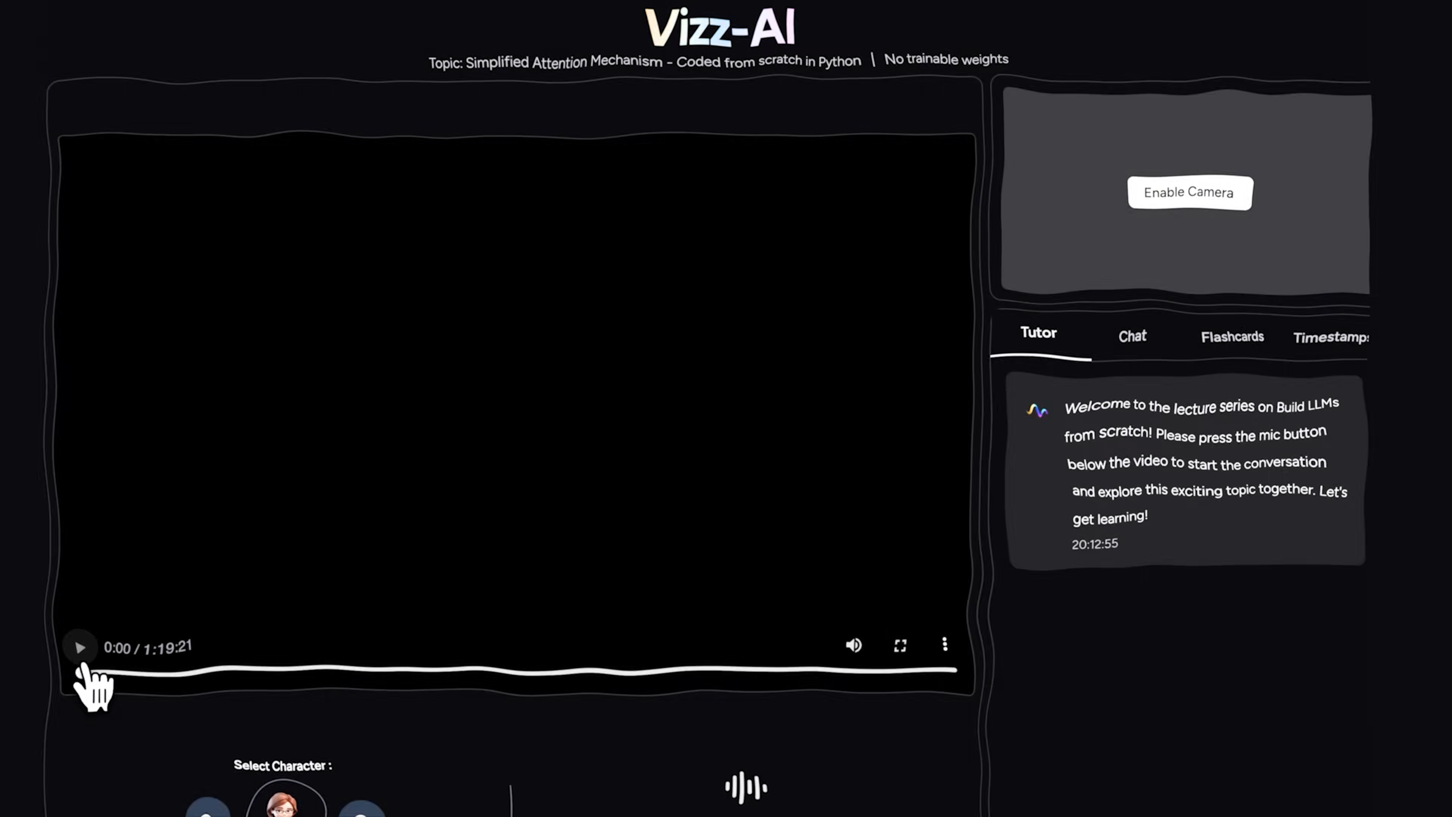
- Play the attention mechanism lecture up to the 3D word-embedding plot
left_click(80, 645)
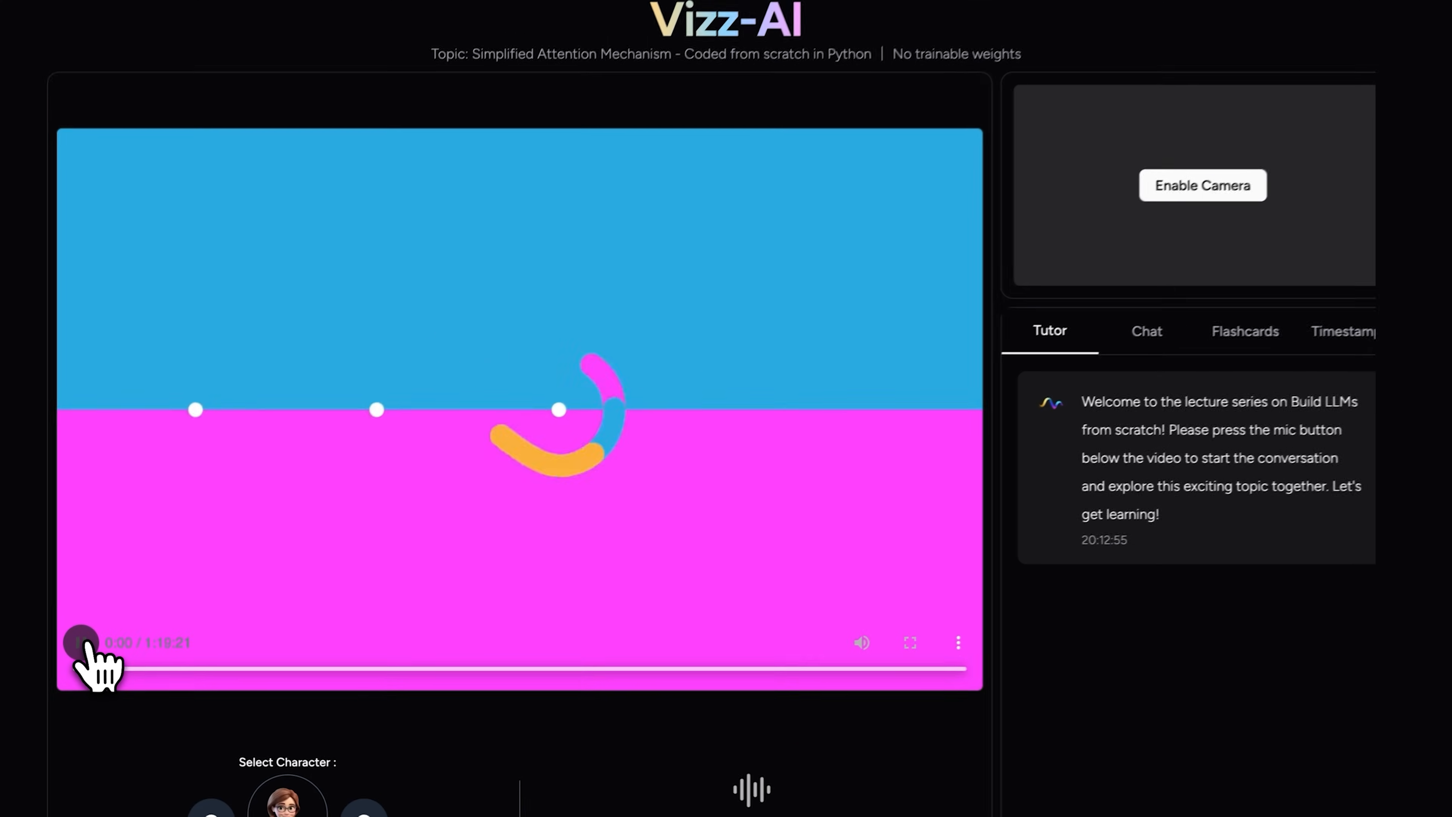
left_click(81, 643)
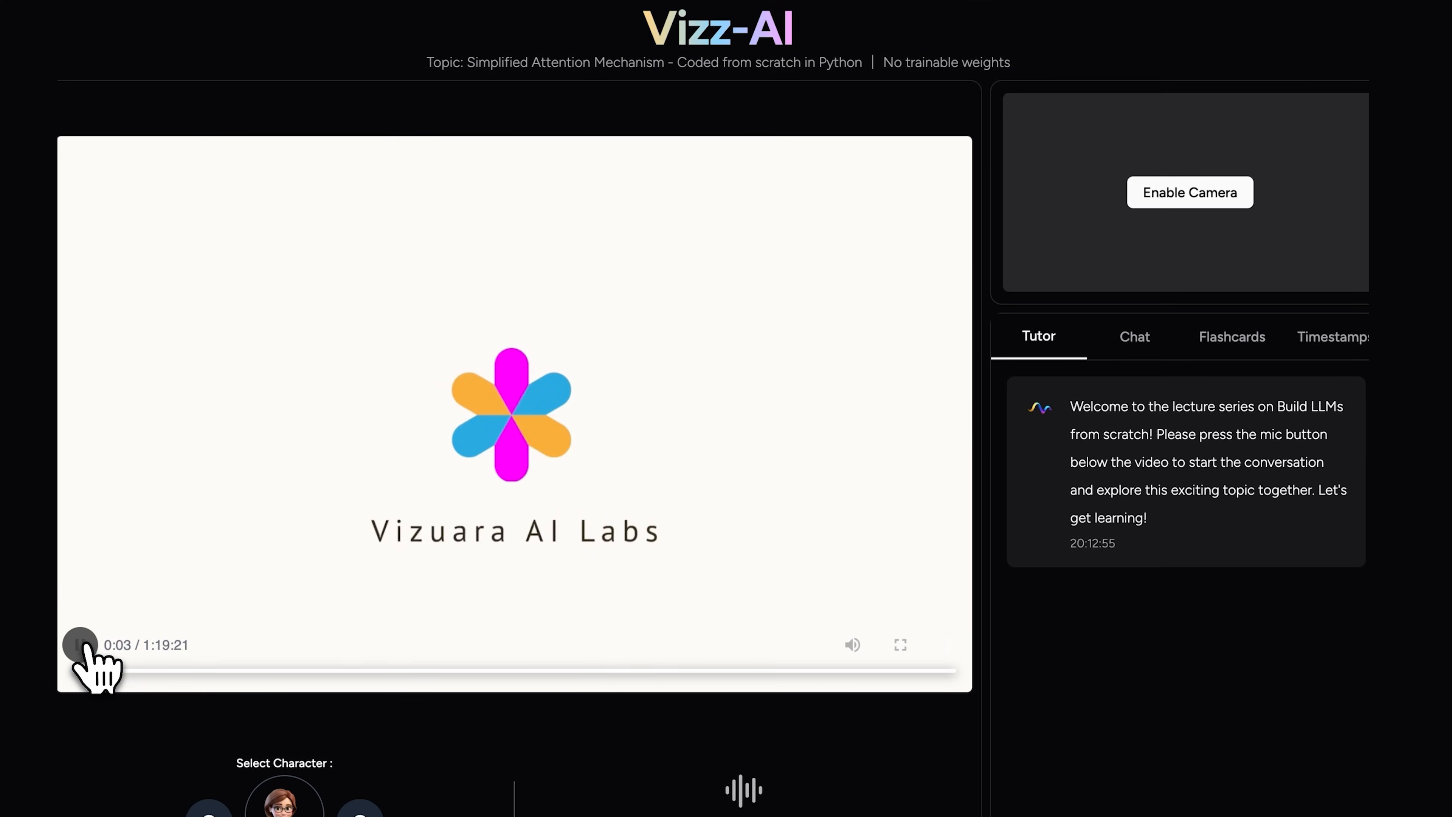
left_click(81, 645)
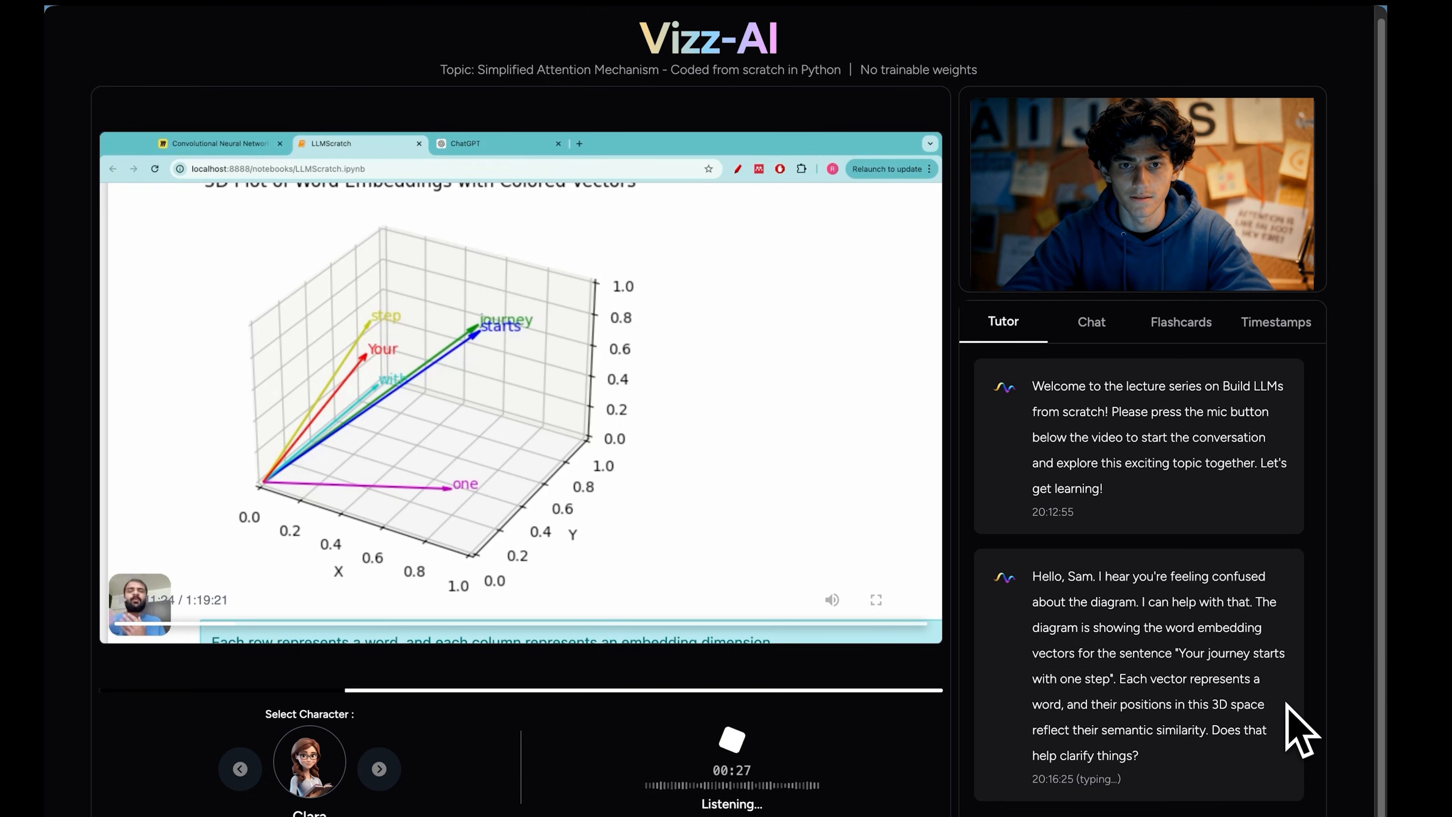
mouse_move(537, 399)
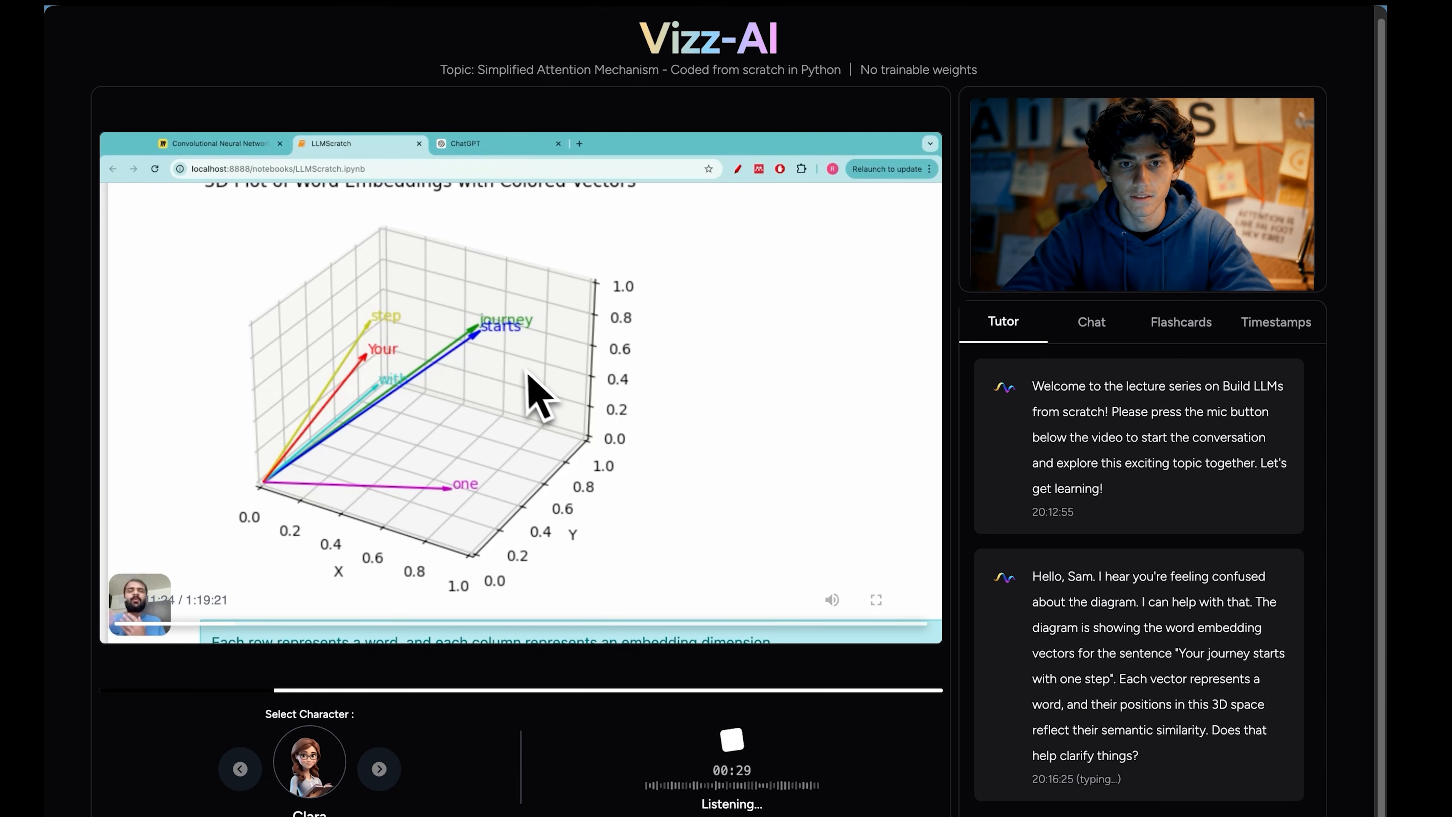
mouse_move(519, 380)
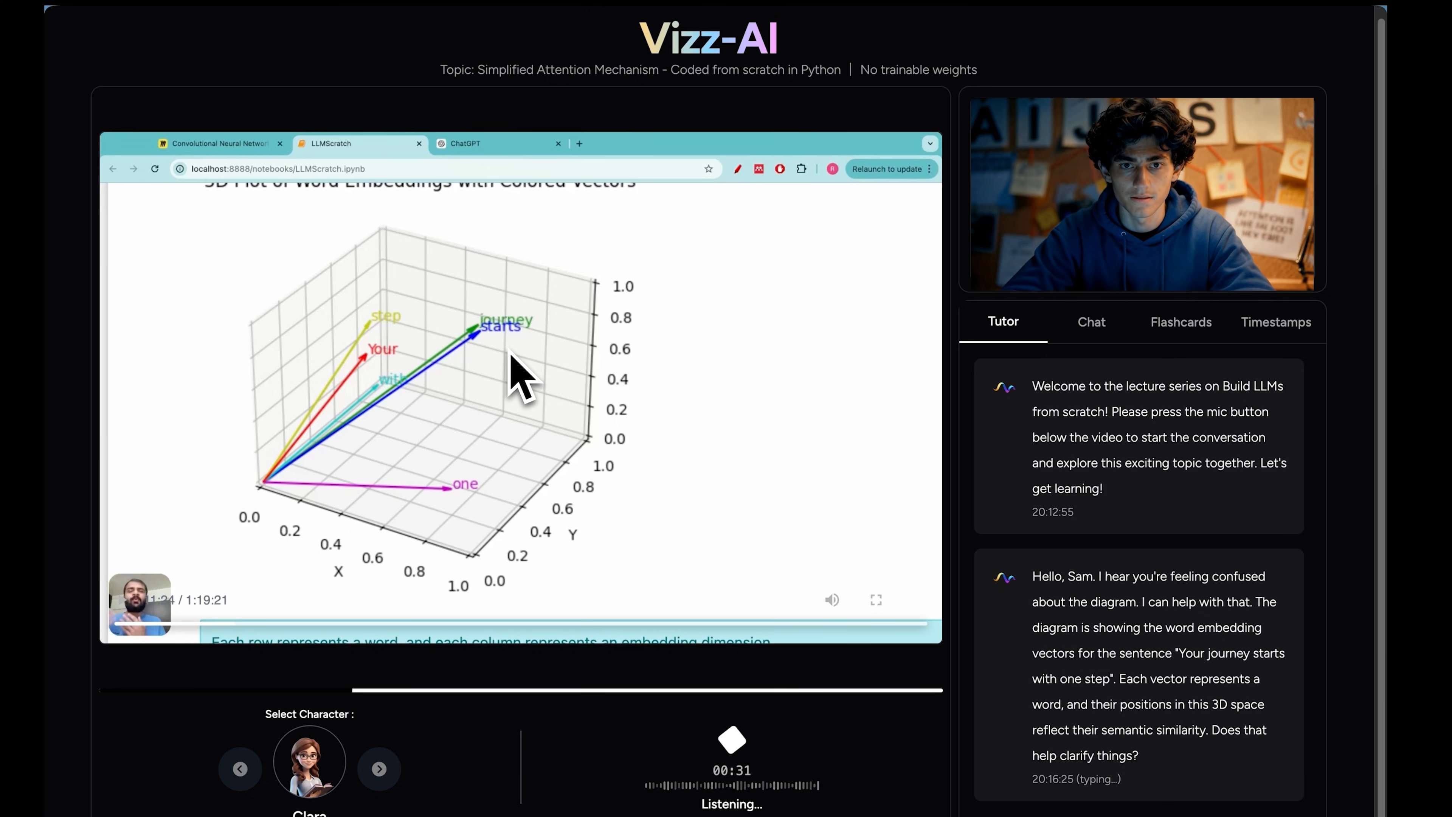
mouse_move(508, 347)
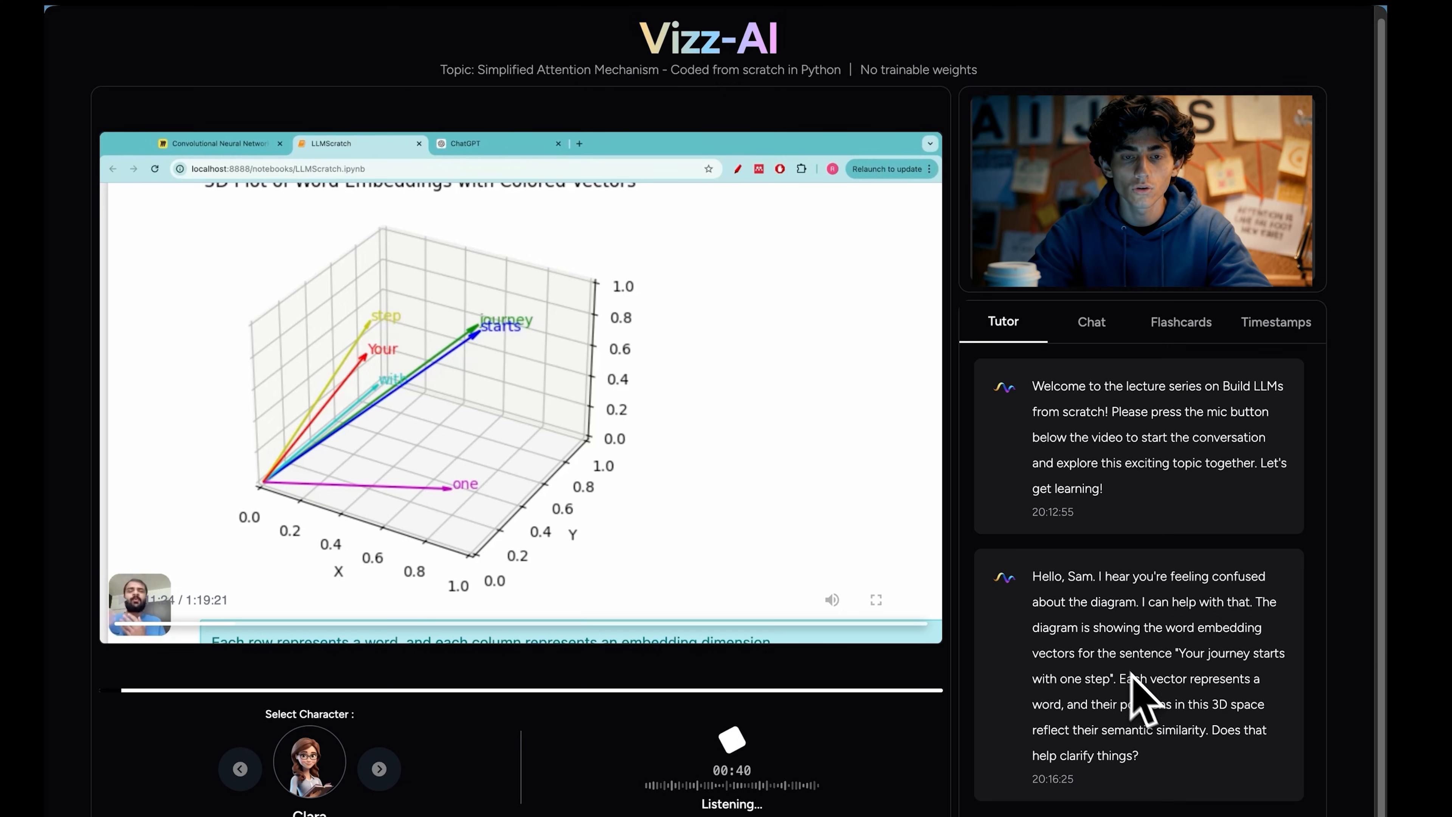
mouse_move(806, 764)
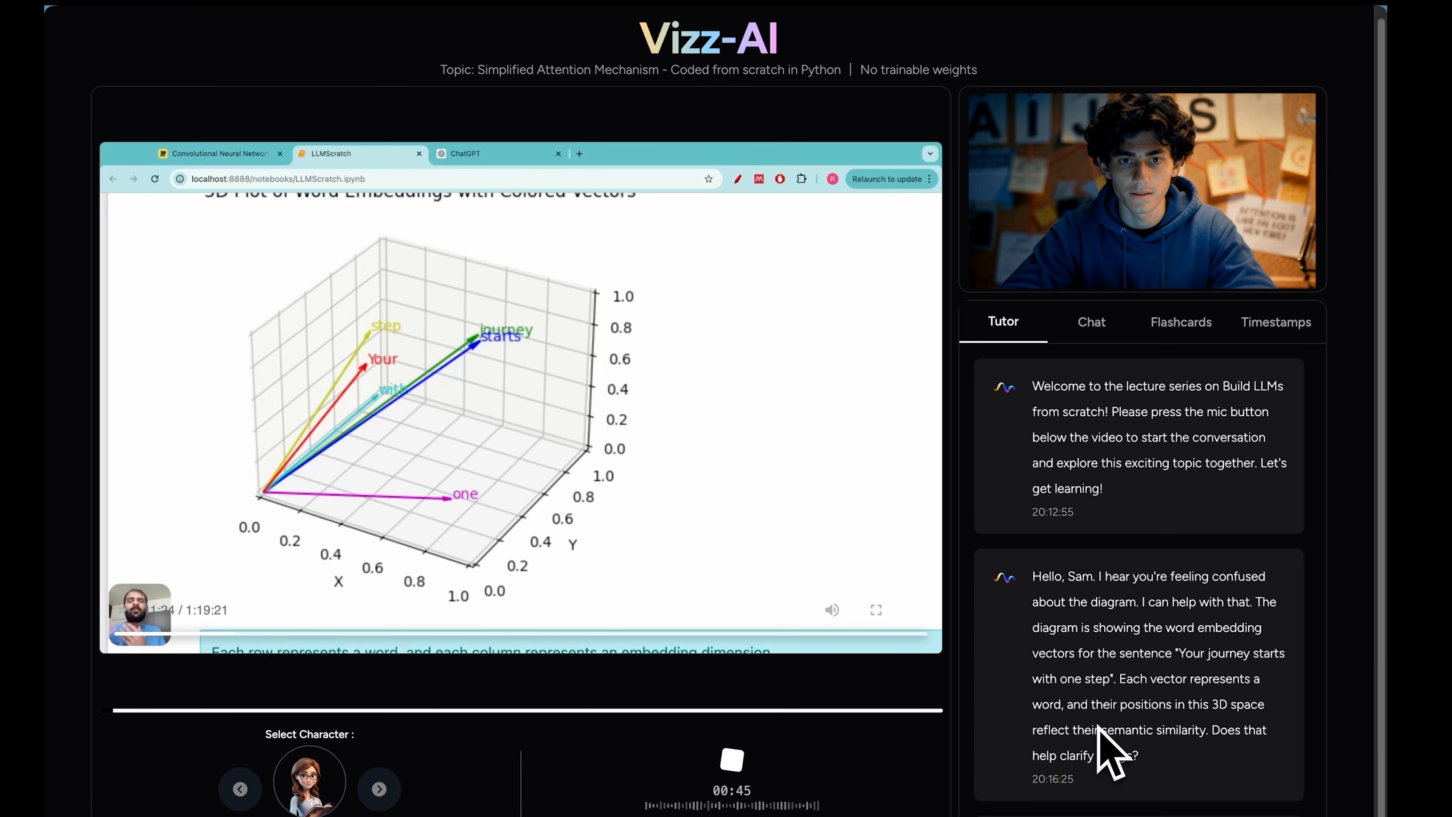
- Read the tutor's reply that 'journey' and 'starts' are close due to similar embeddings
scroll("down", 3)
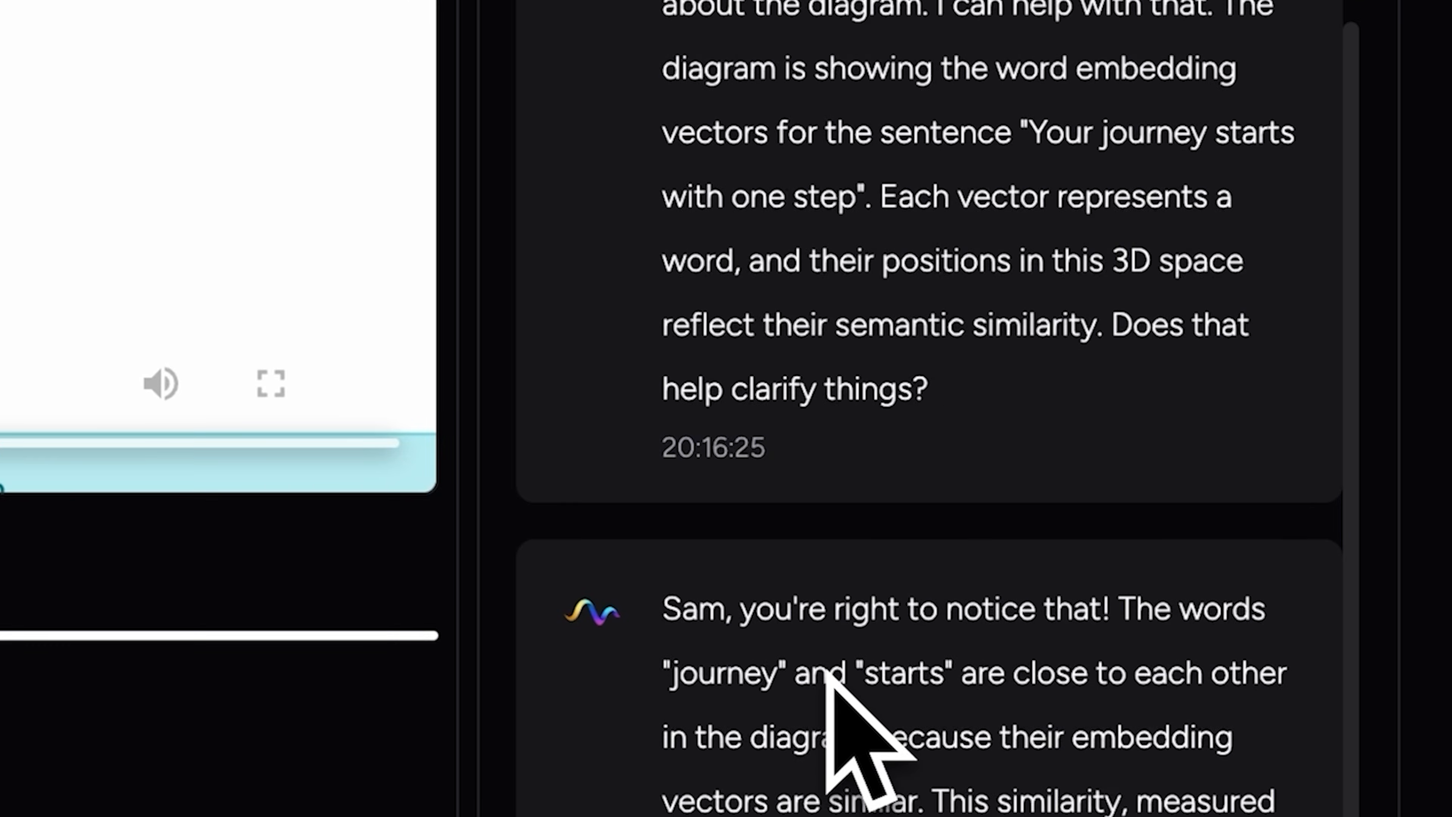
scroll("down", 3)
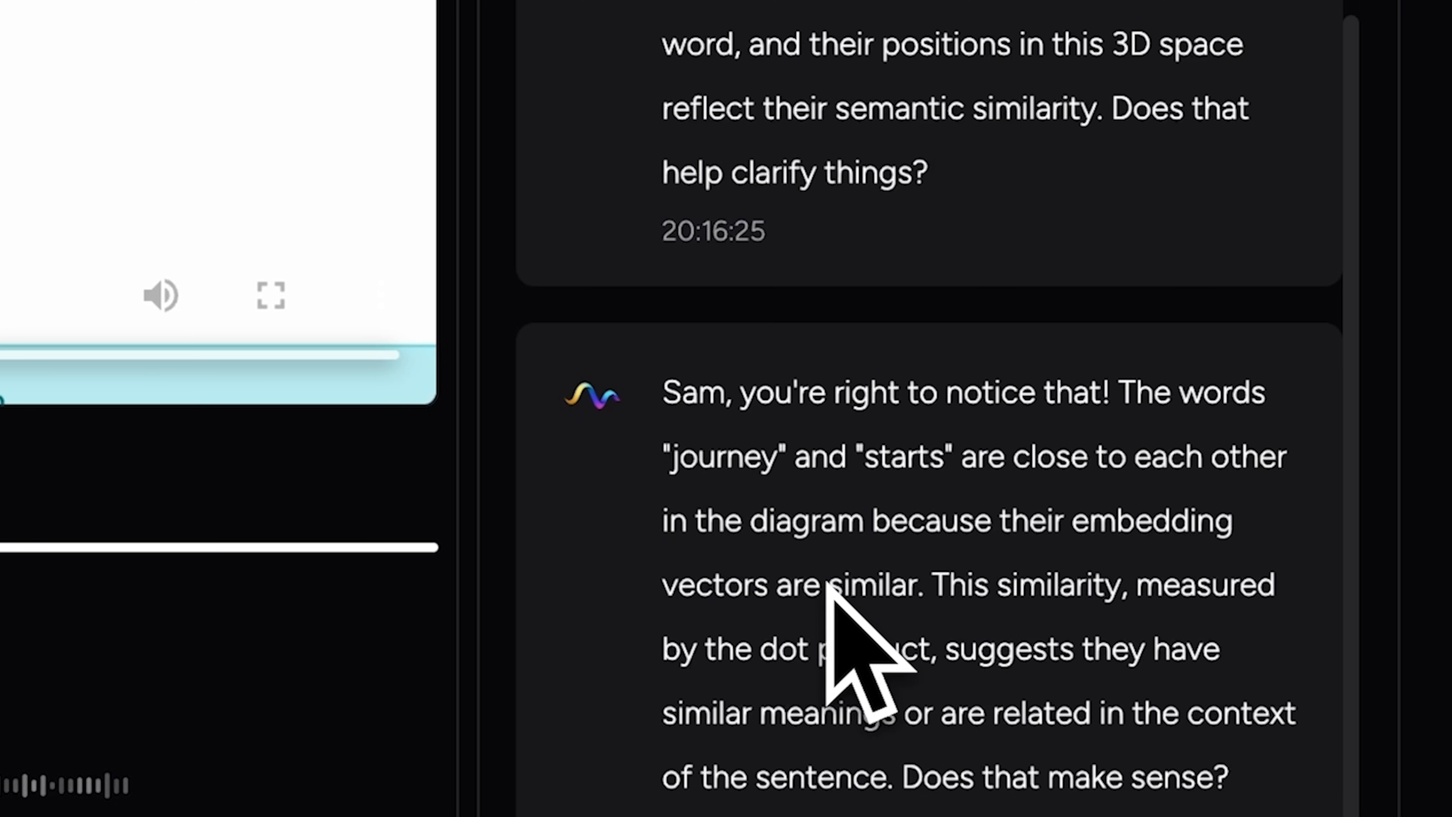
mouse_move(441, 751)
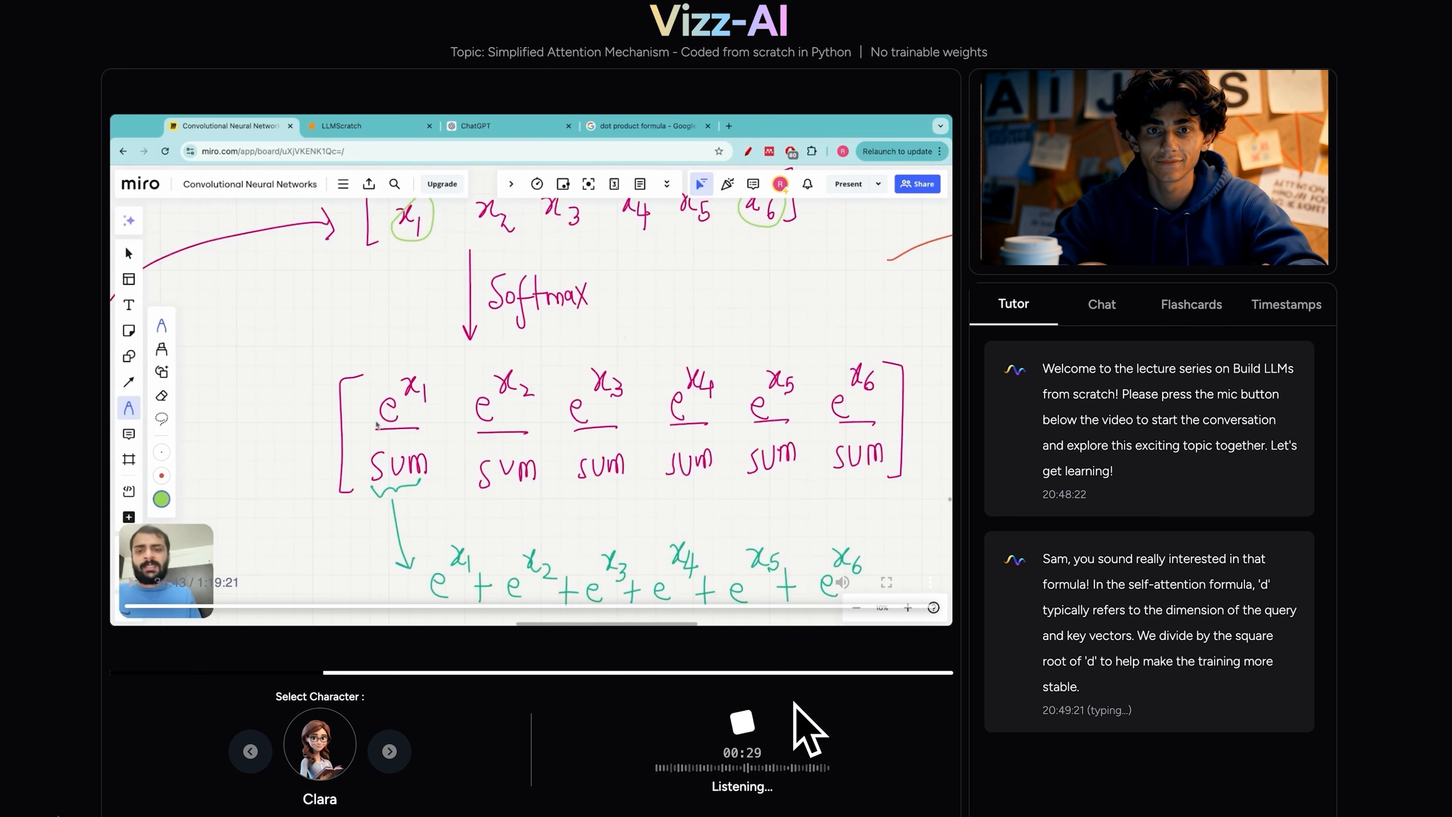
- Skip ahead in the lecture to the softmax derivation of self-attention
left_click(371, 125)
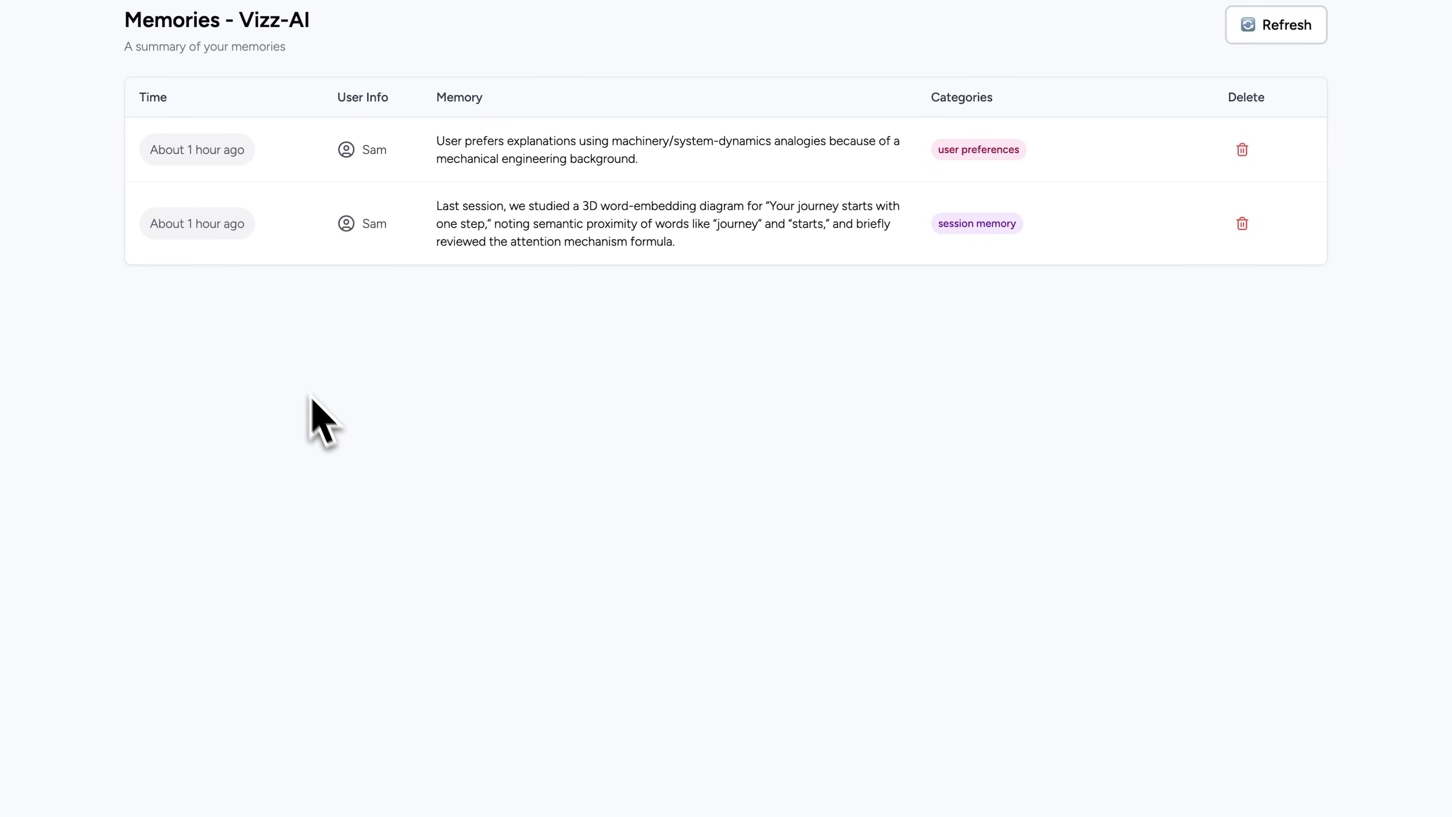
mouse_move(1107, 199)
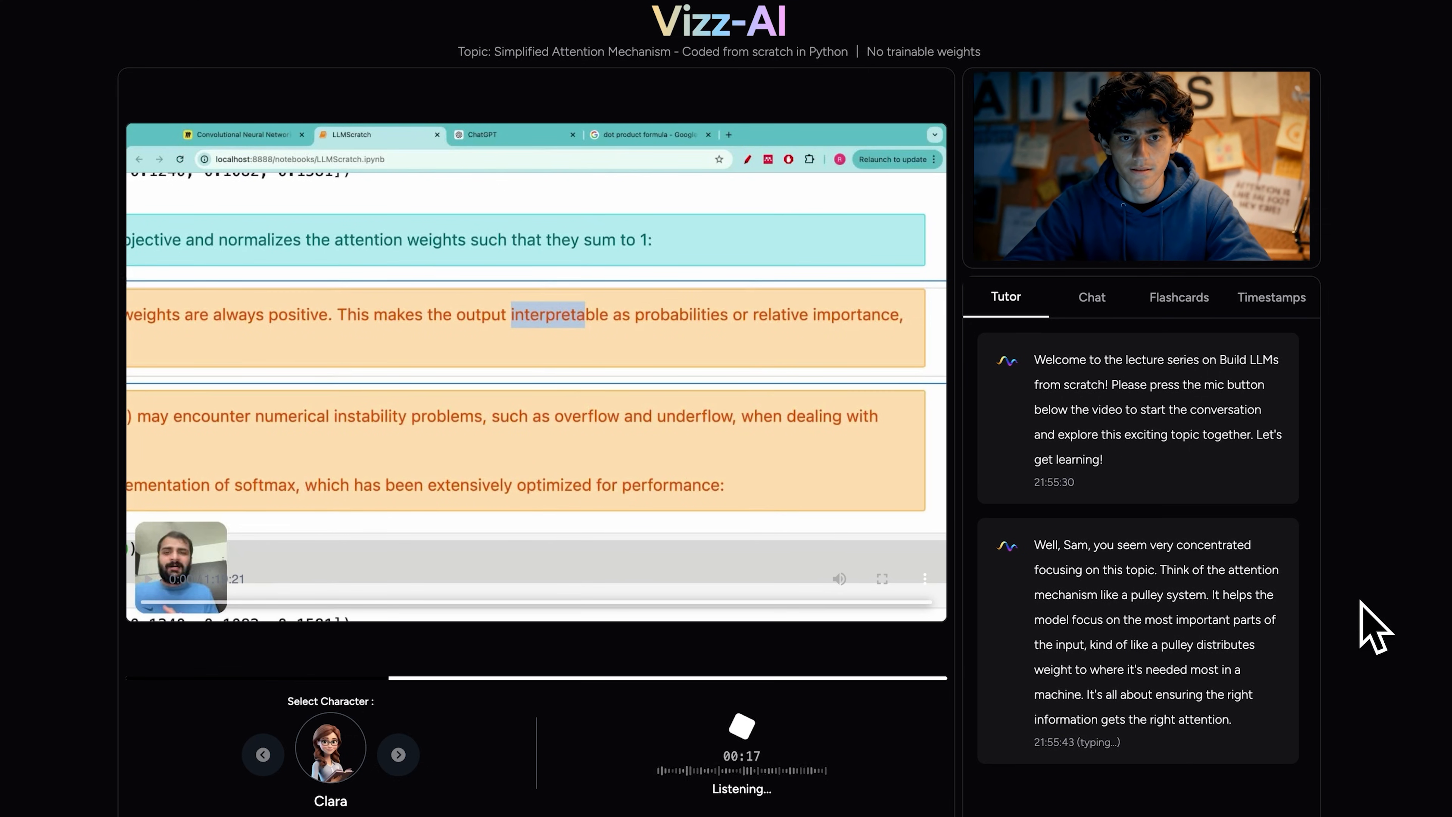
mouse_move(1251, 685)
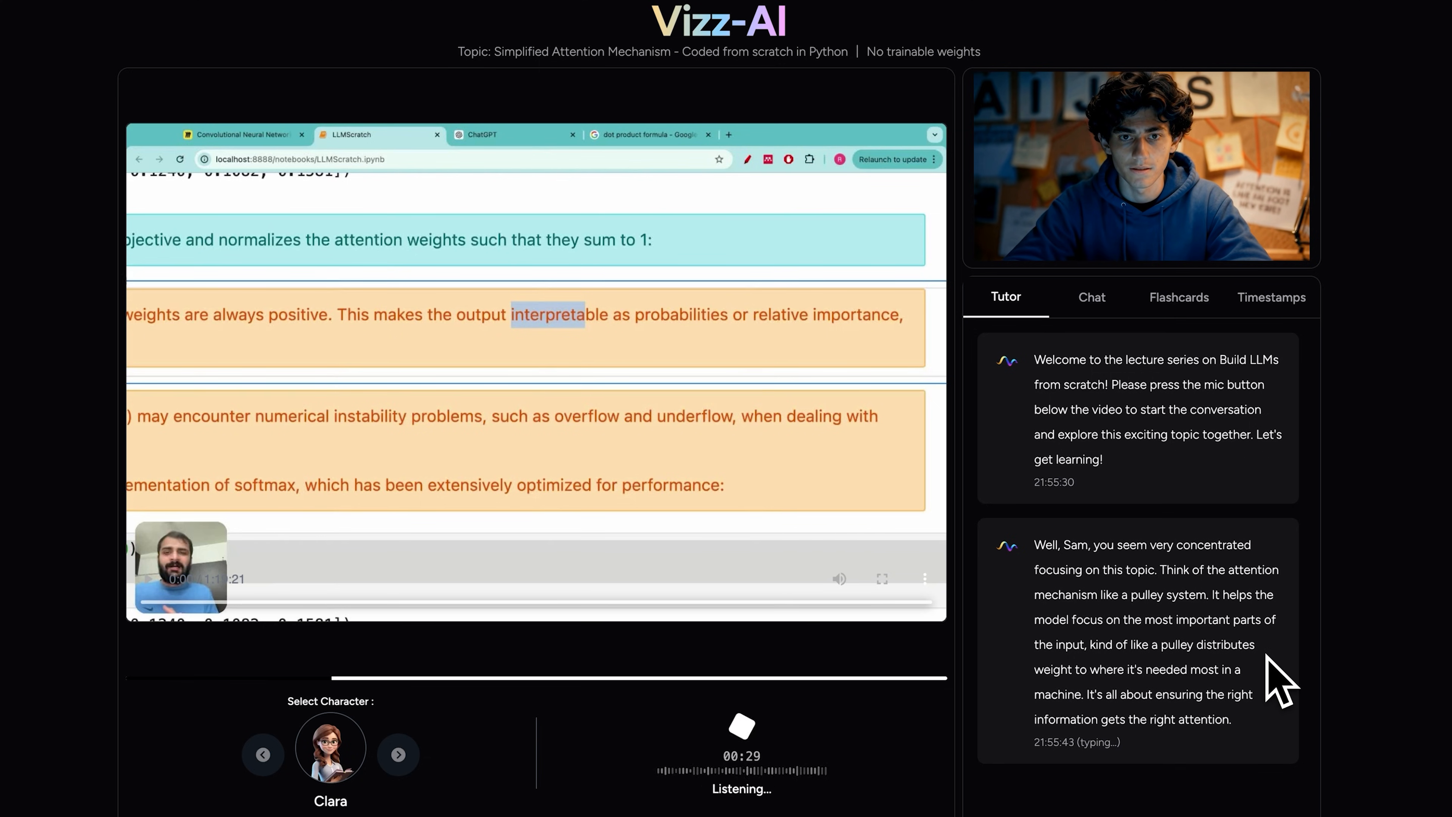
- Request the Python code for the simplified attention head in chat and read the reply
left_click(1099, 305)
type("Can yo")
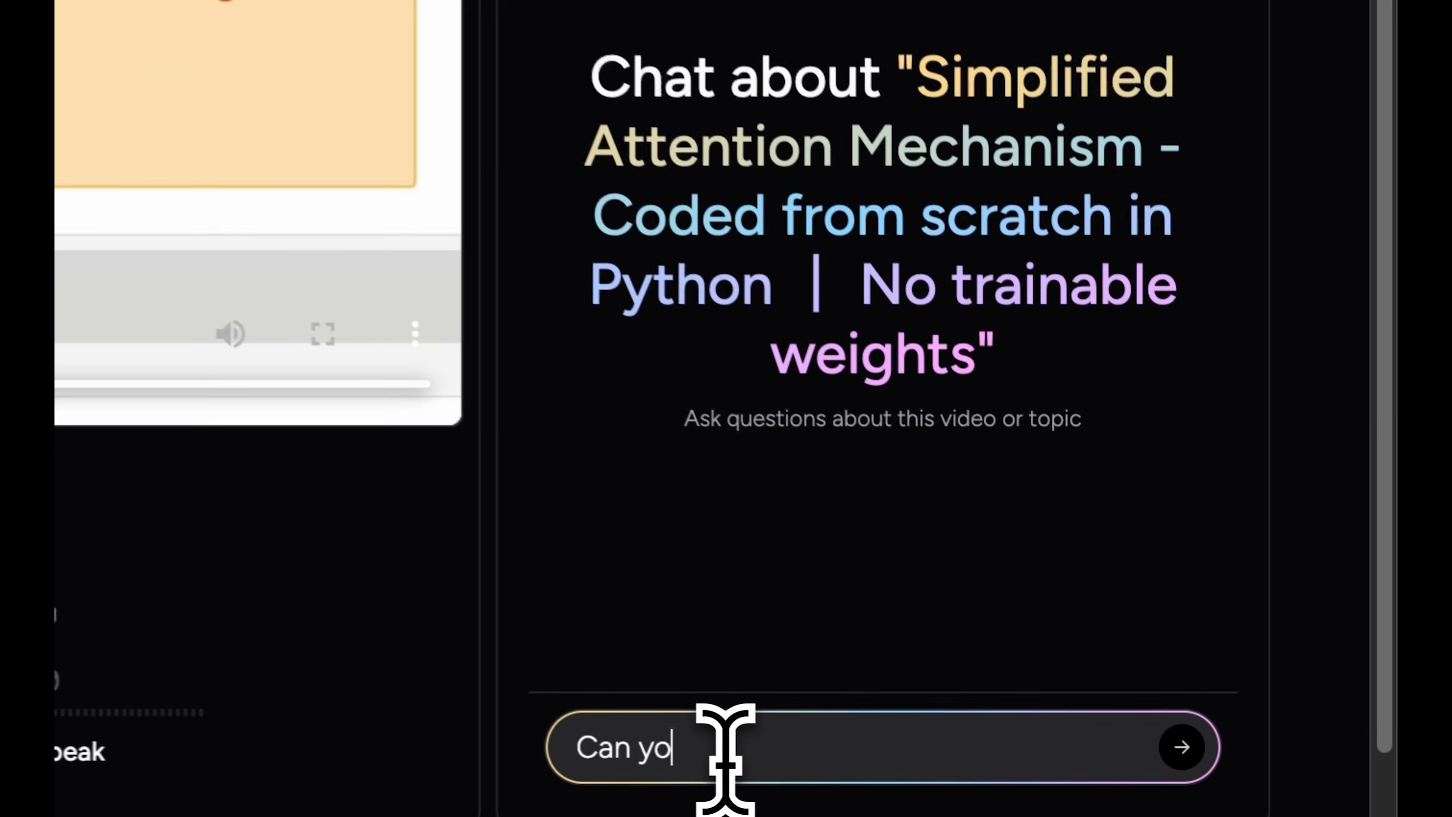
type("u give me the python code for")
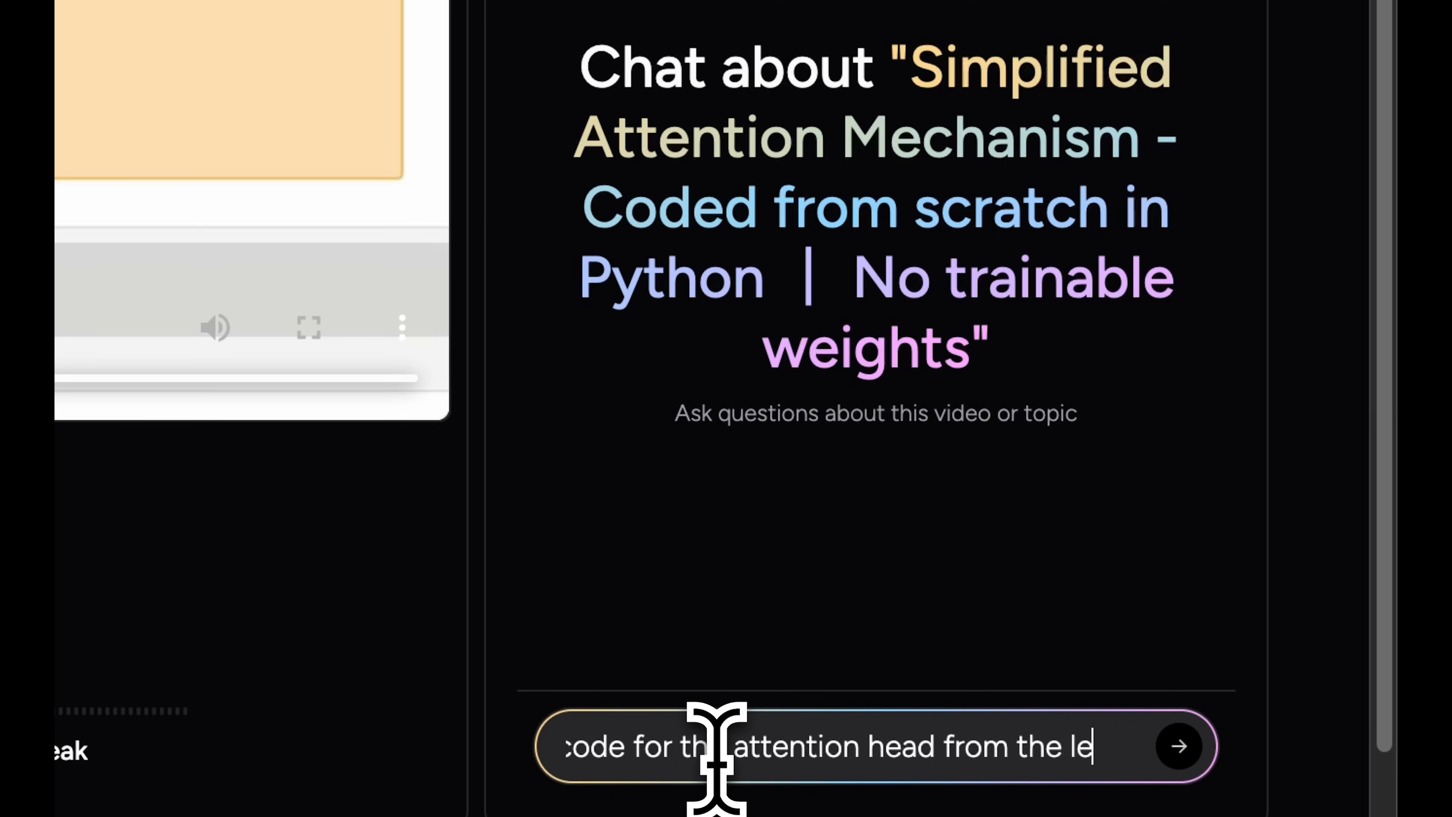
left_click(1177, 746)
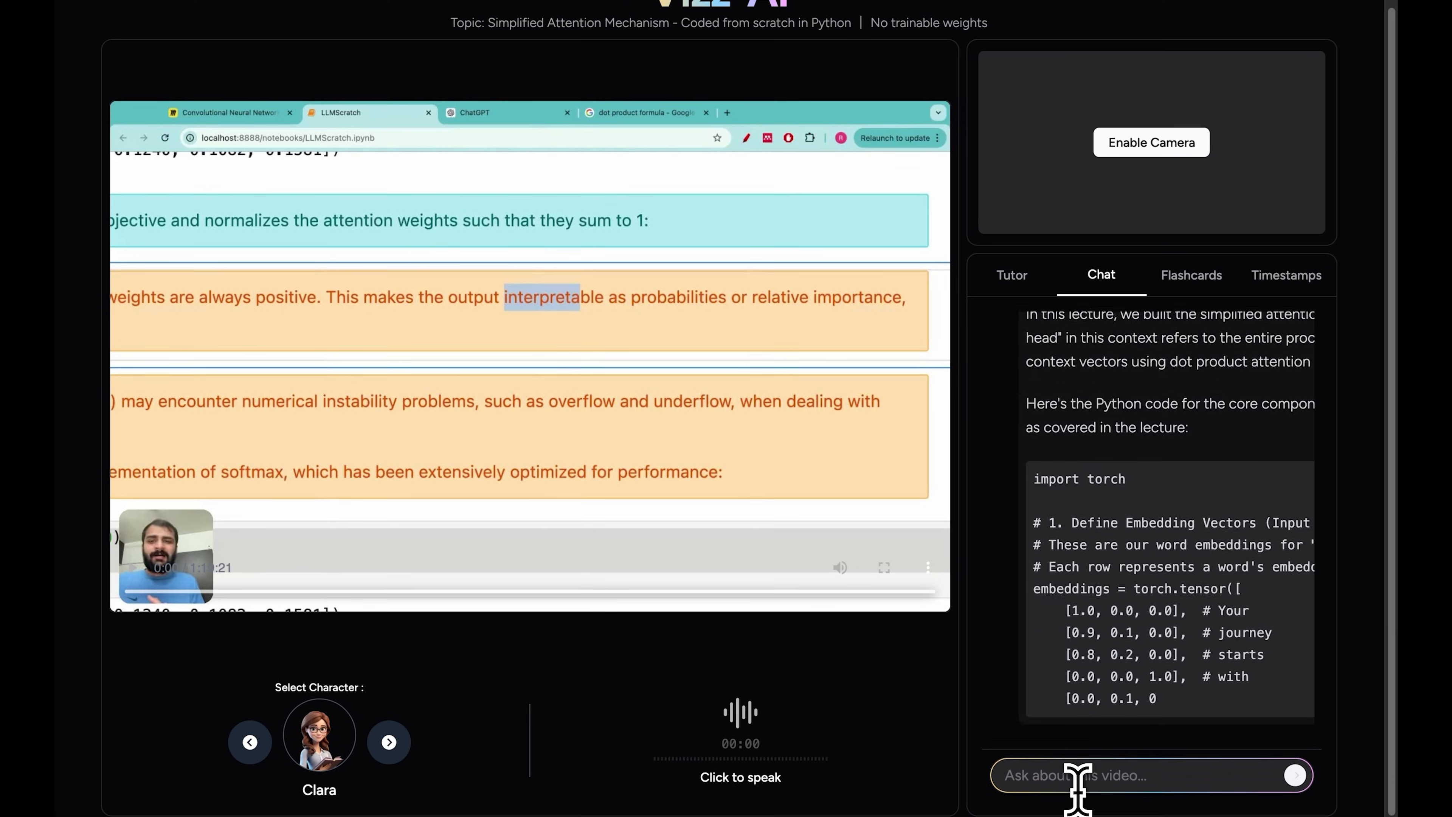
scroll("down", 3)
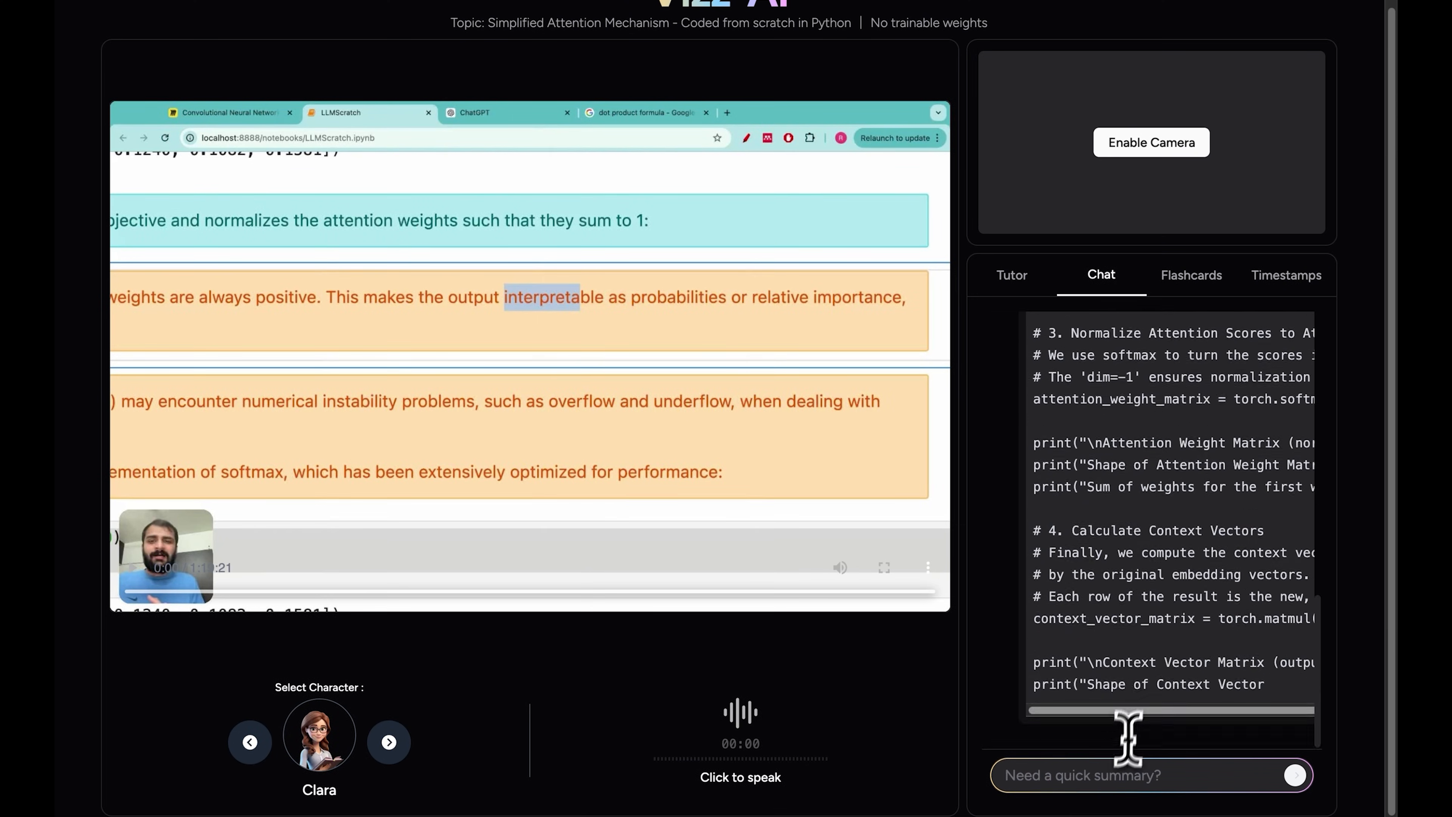
left_click(1191, 276)
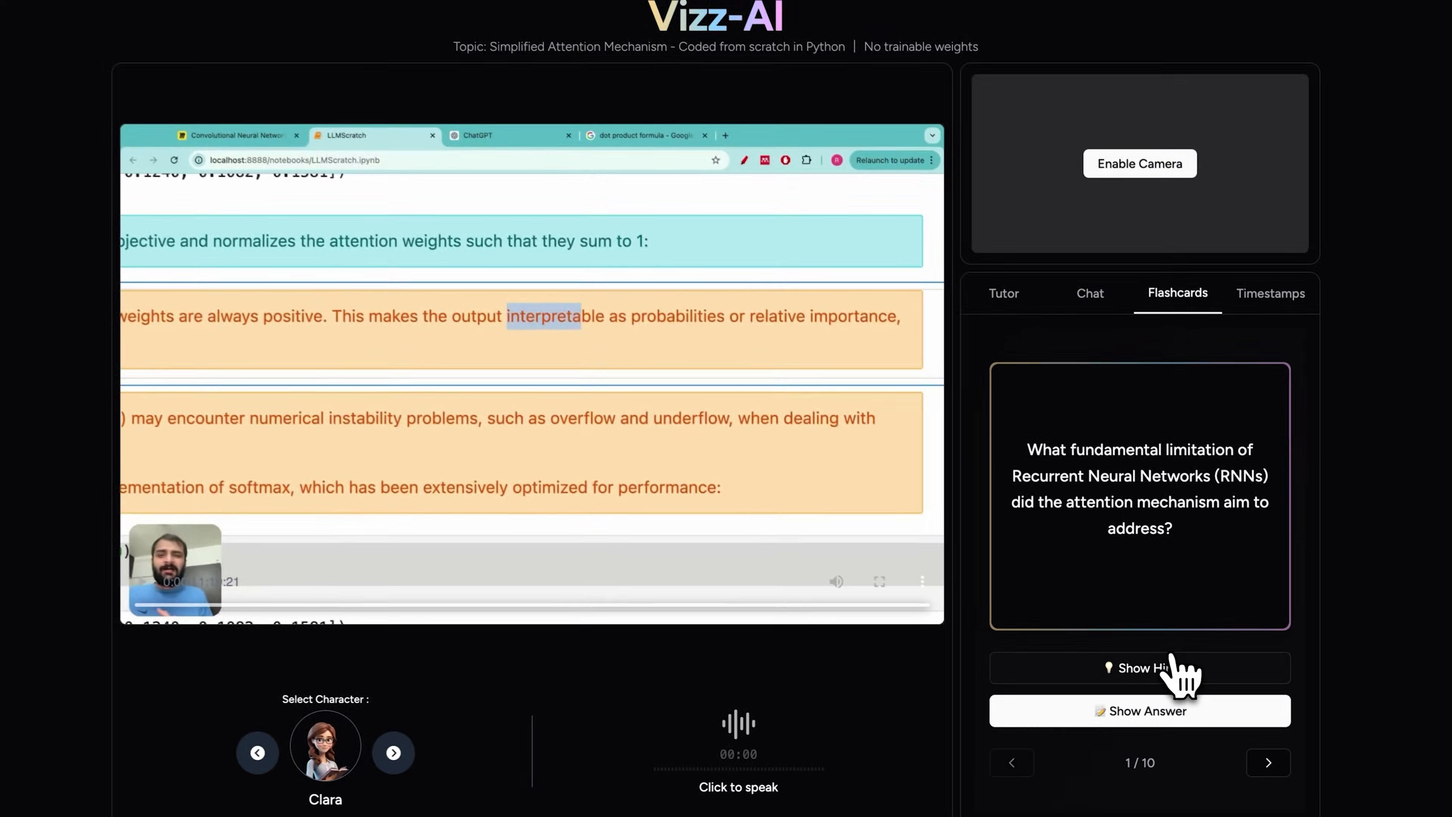
- Advance to flashcard 4 of 10 on normalization and reveal its hint and answer
left_click(1268, 762)
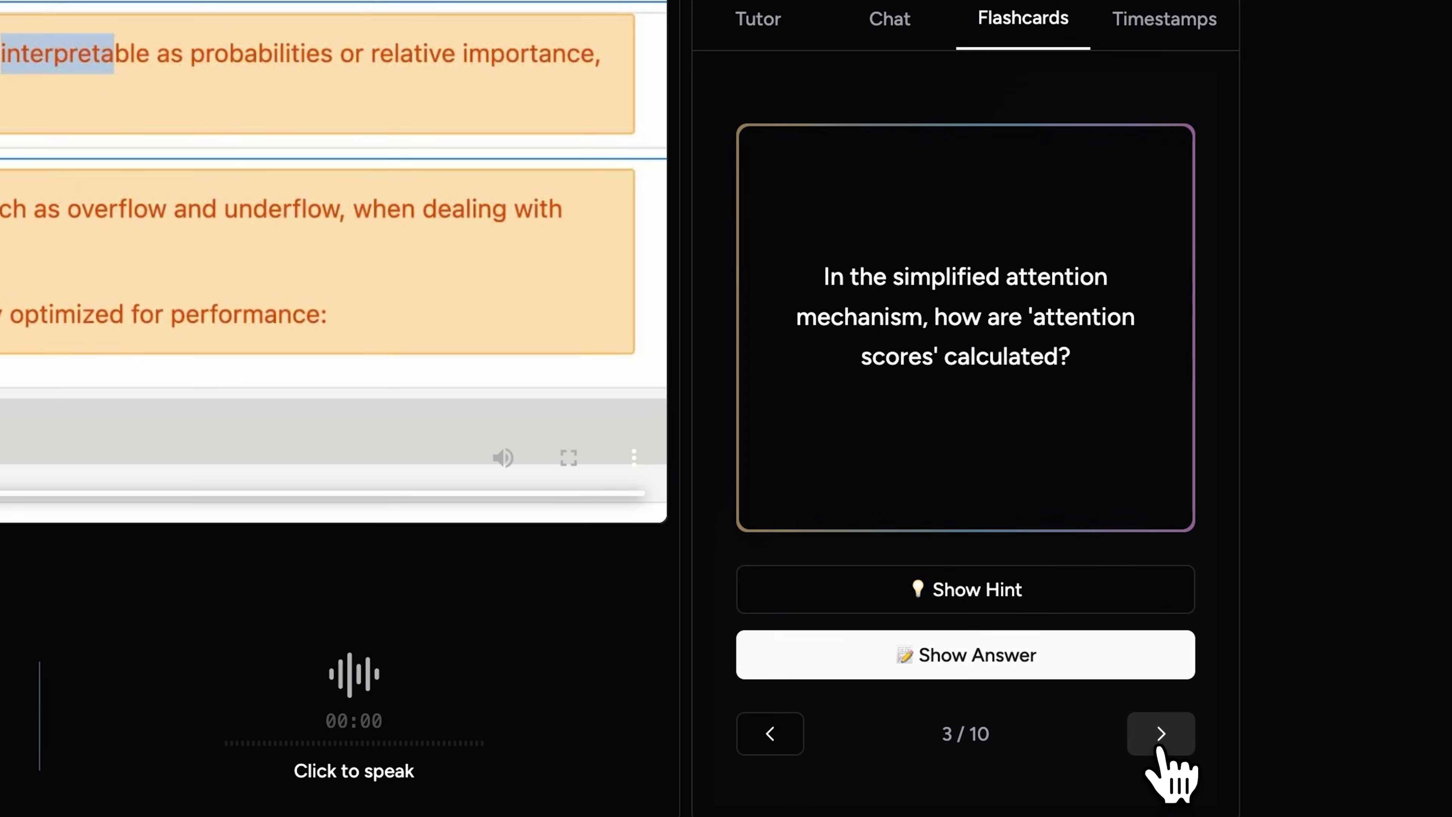
left_click(1160, 733)
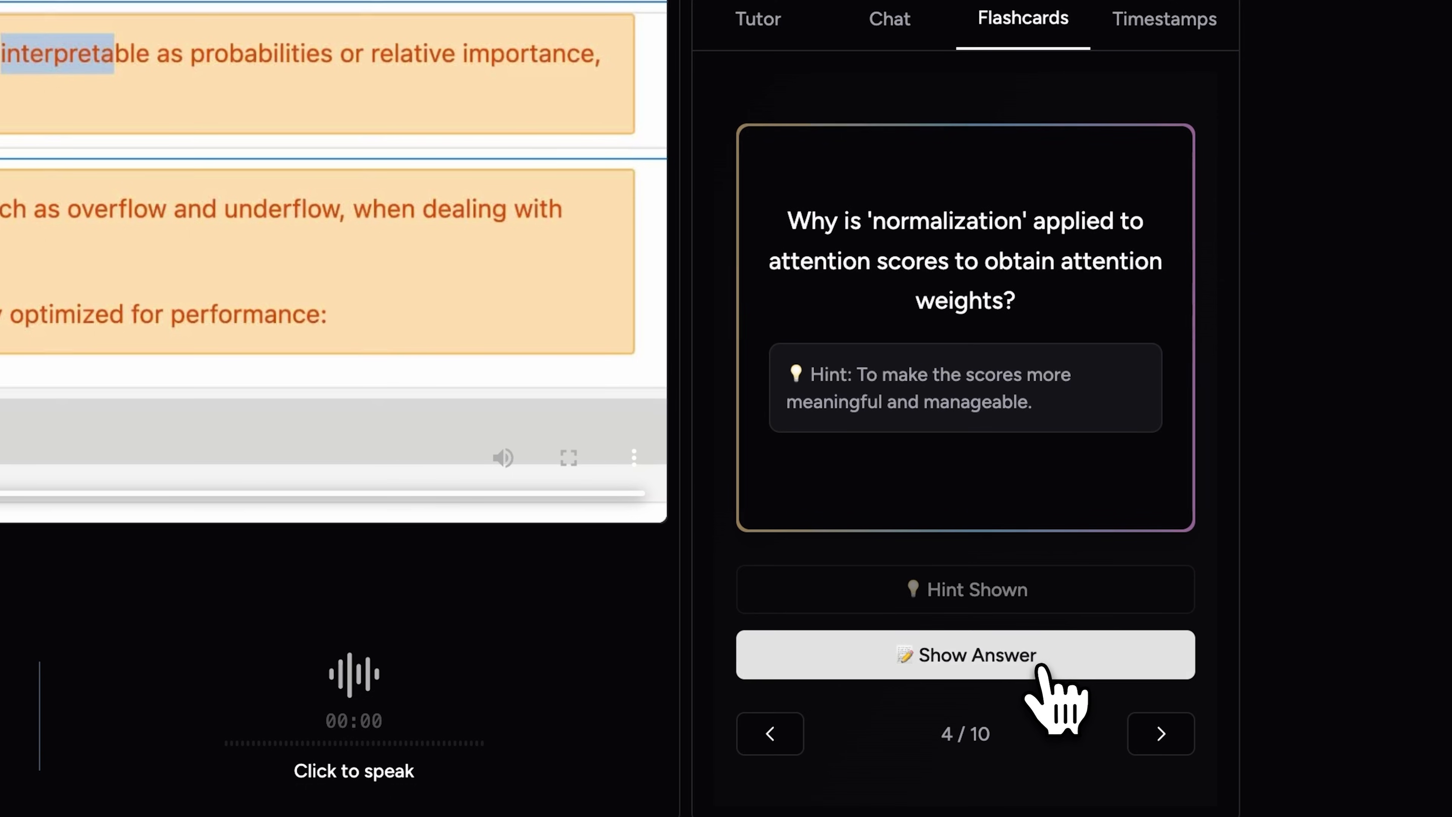
left_click(965, 655)
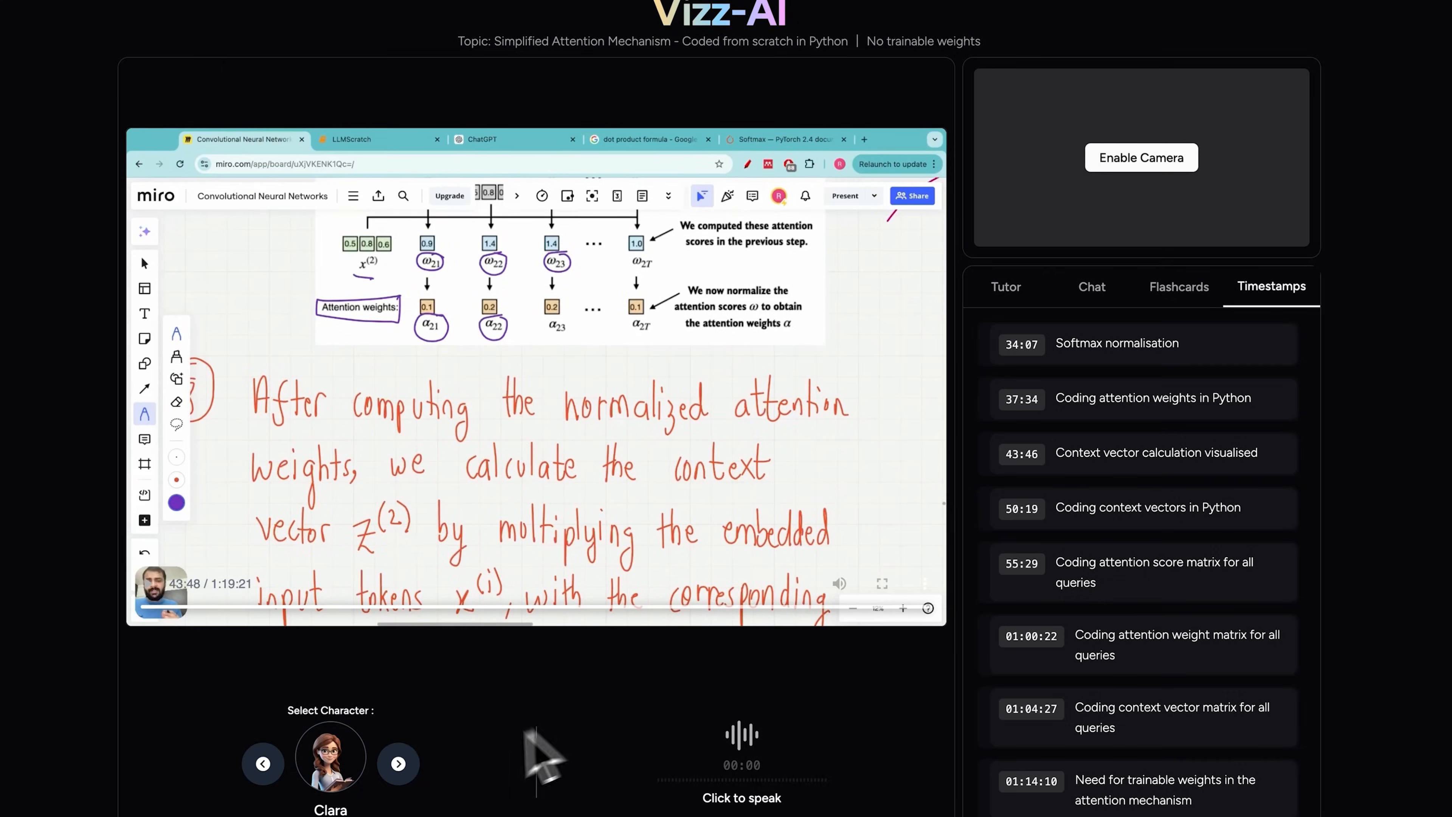
- Cycle the tutor character through Ethan and Vidya back to Clara
left_click(398, 763)
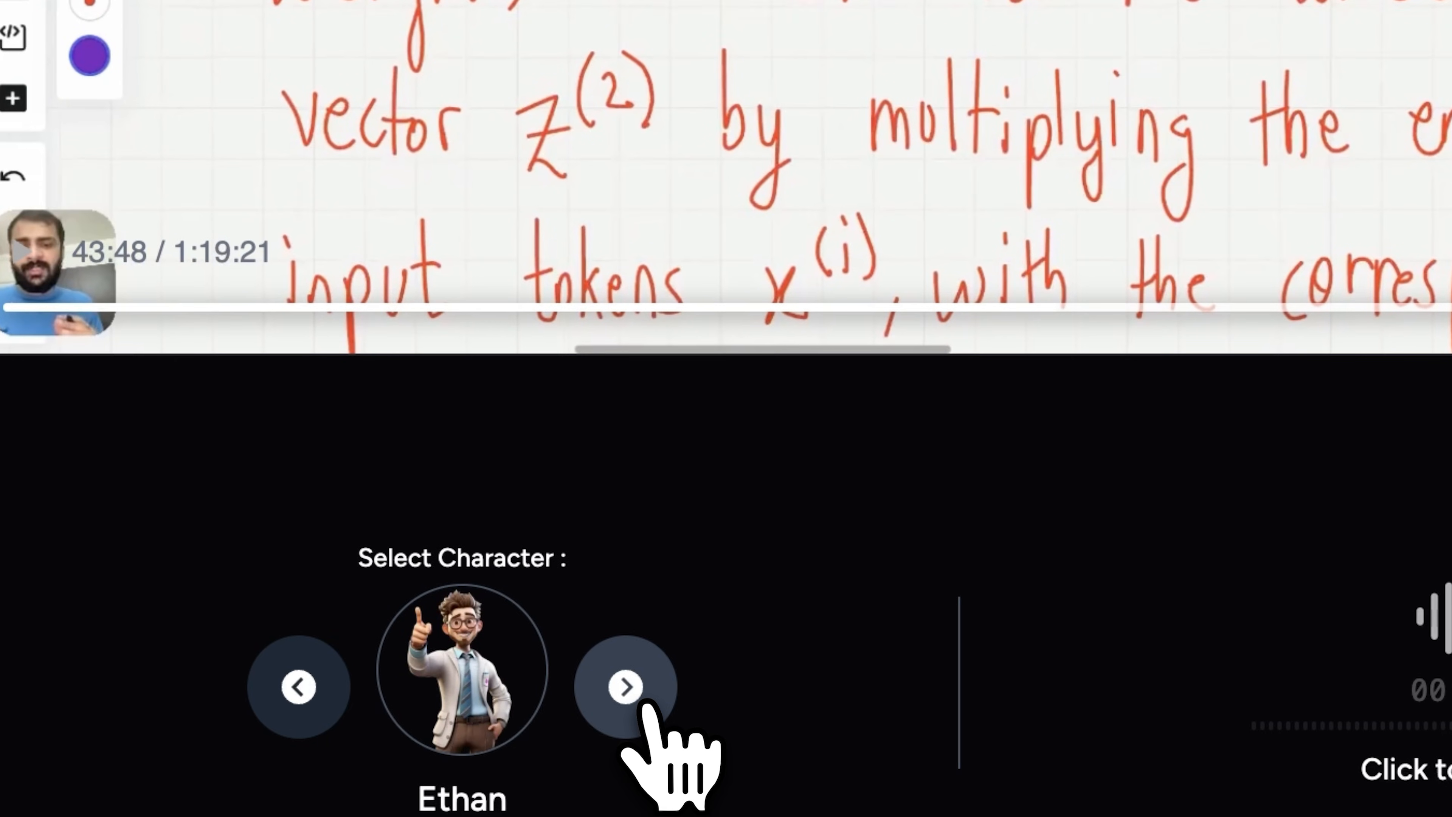
left_click(626, 686)
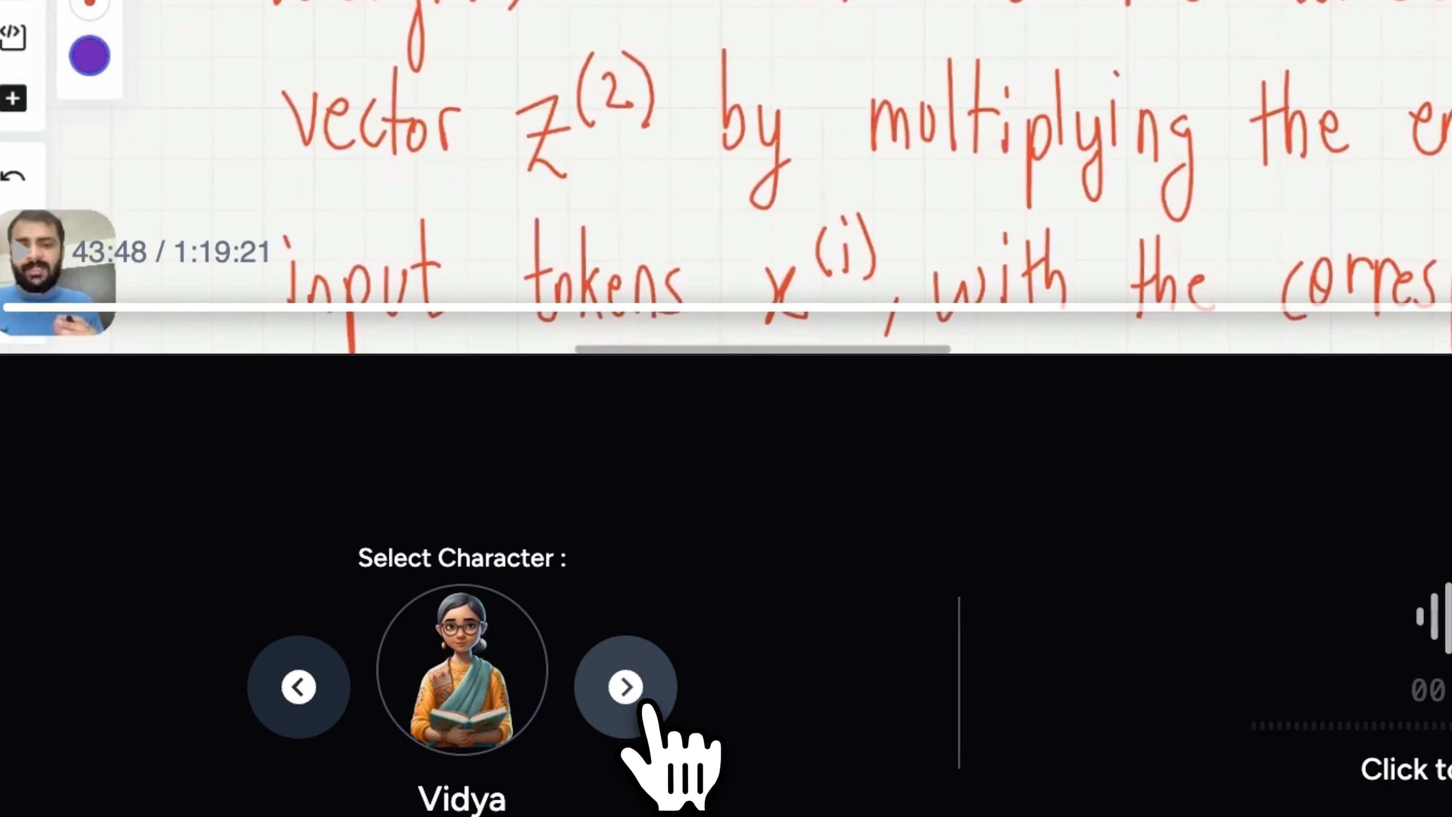
left_click(626, 688)
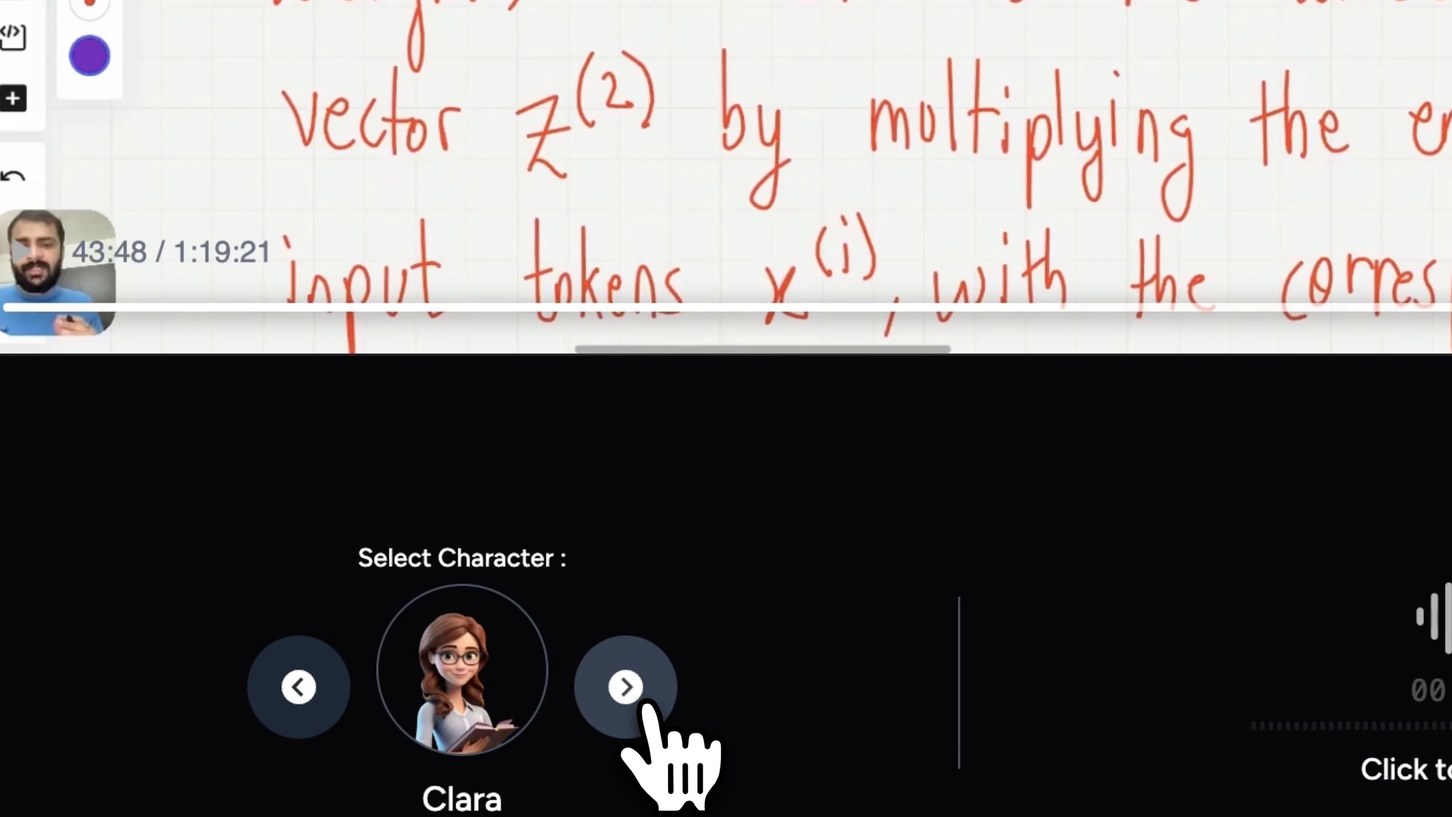
left_click(627, 686)
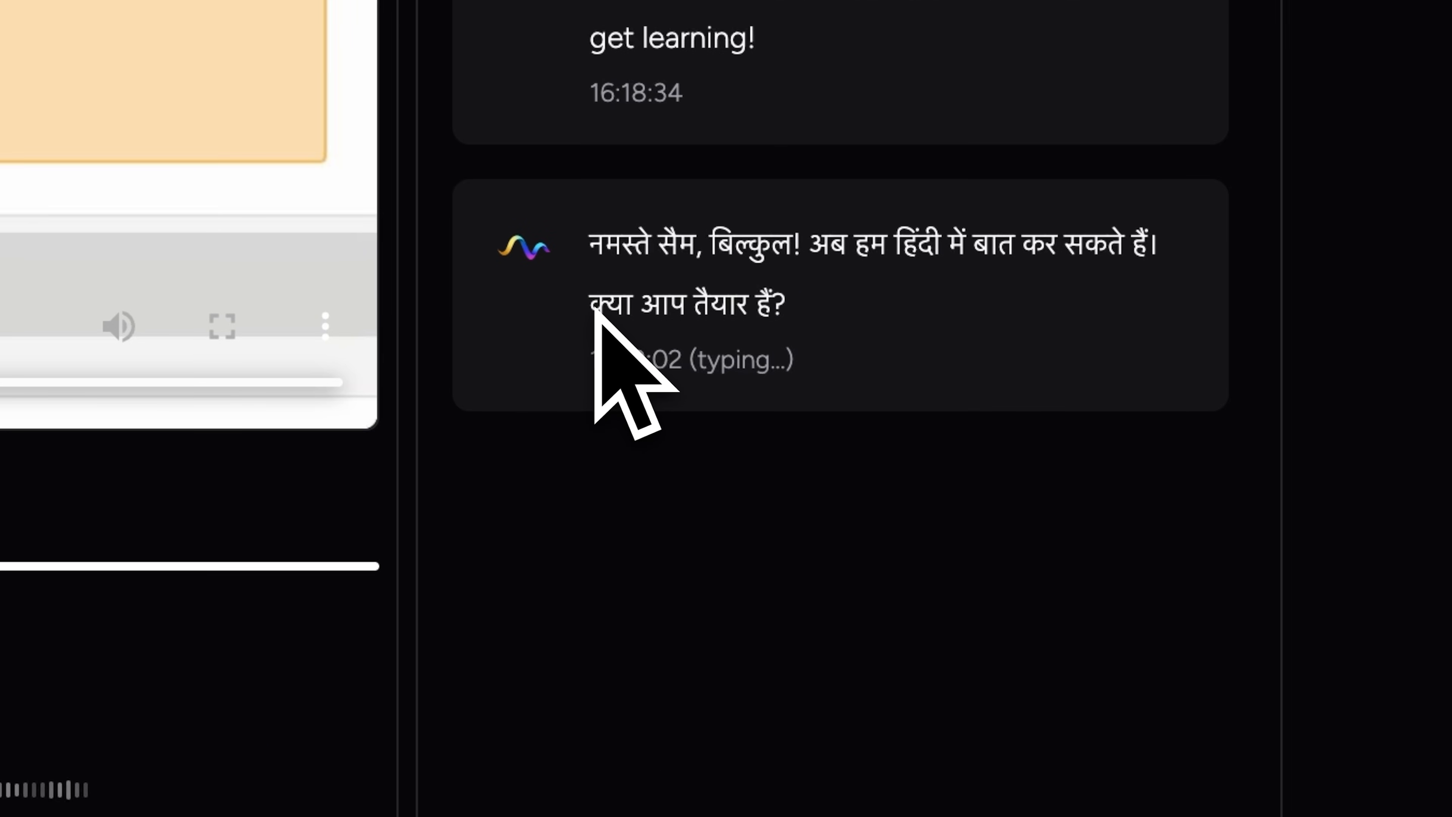
mouse_move(639, 416)
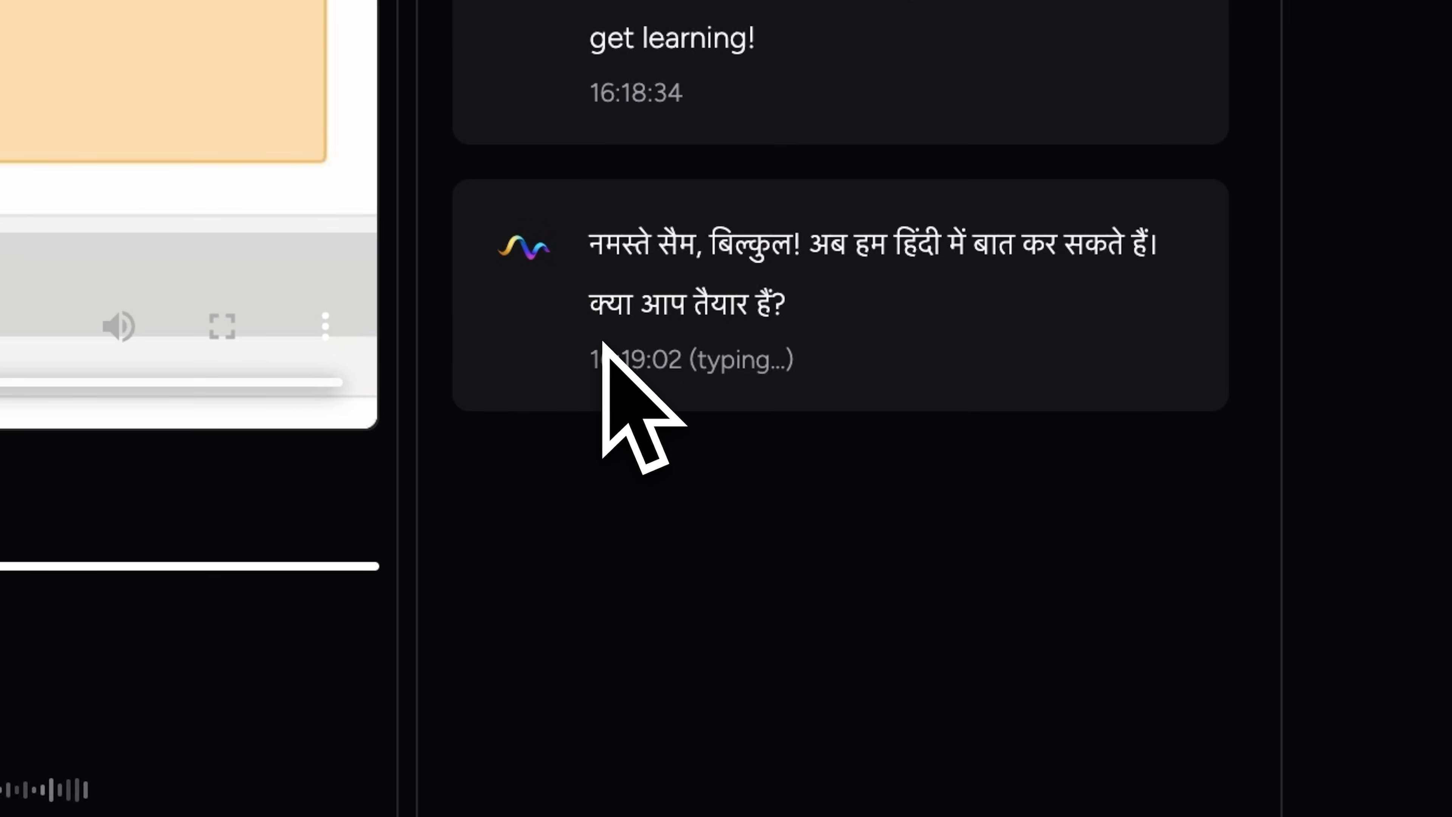